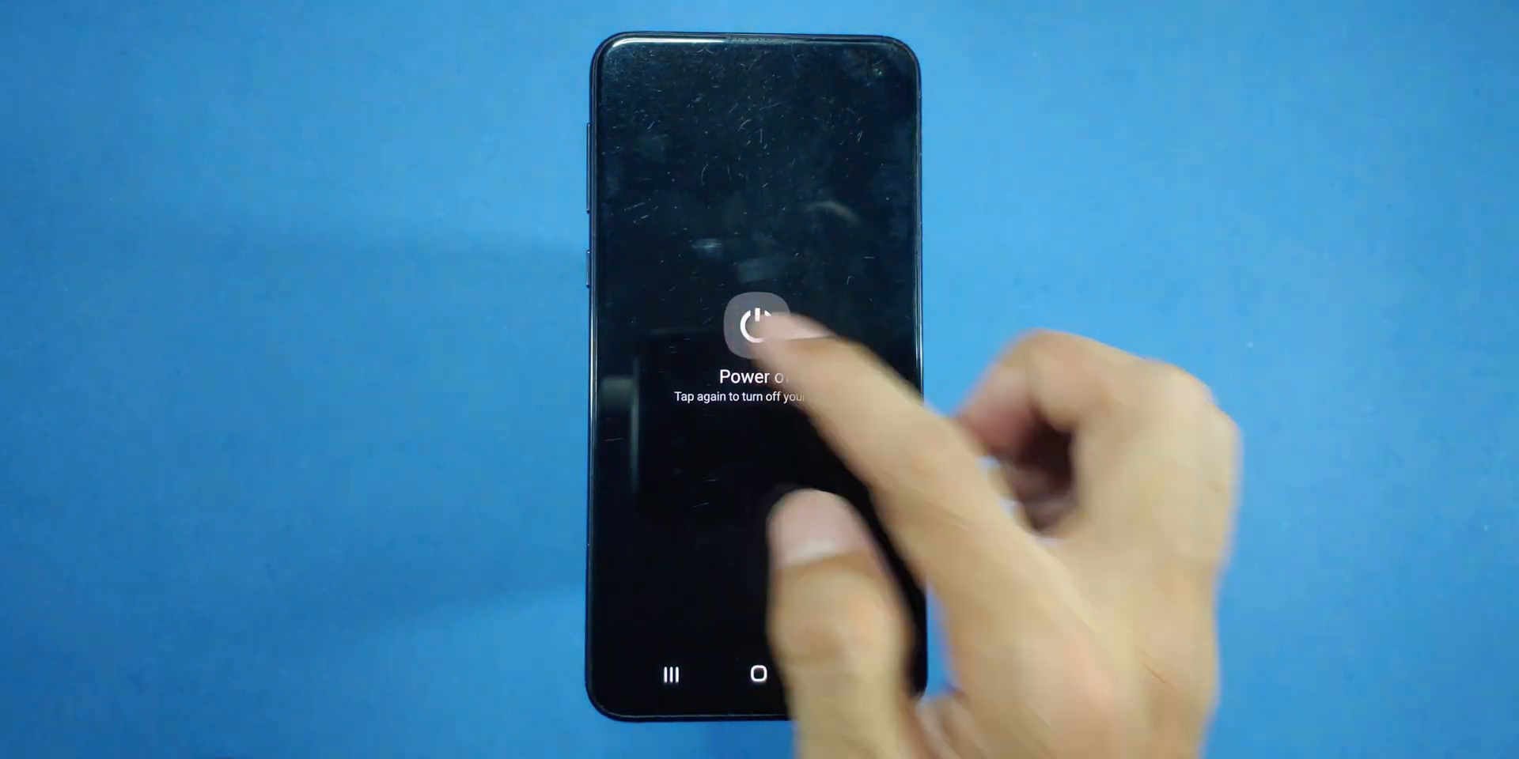
Power off the Samsung Galaxy phone from the side-key power menu
click(759, 327)
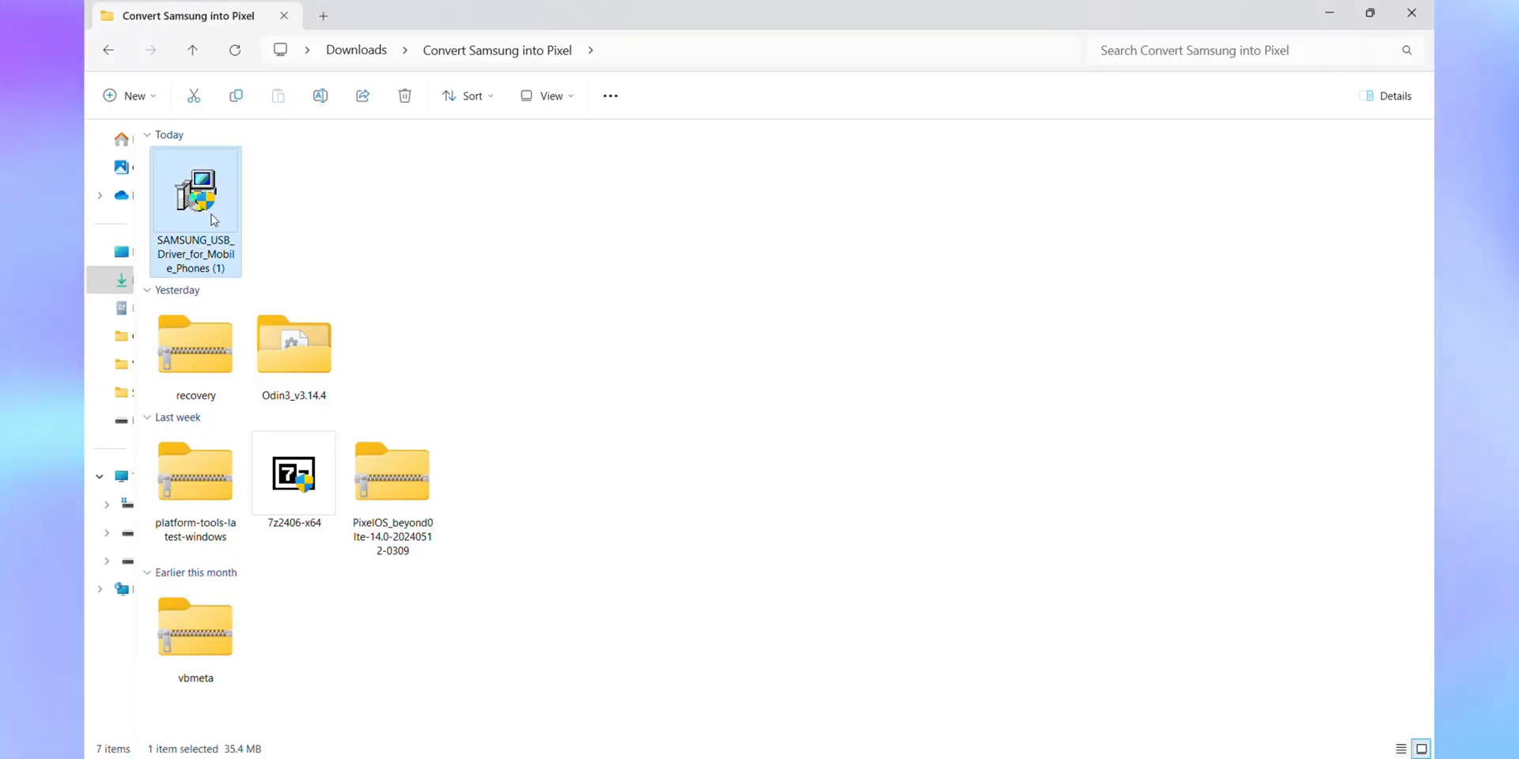
Launch the Samsung USB driver installer in US English and close the finished 7-Zip setup
double_click(194, 189)
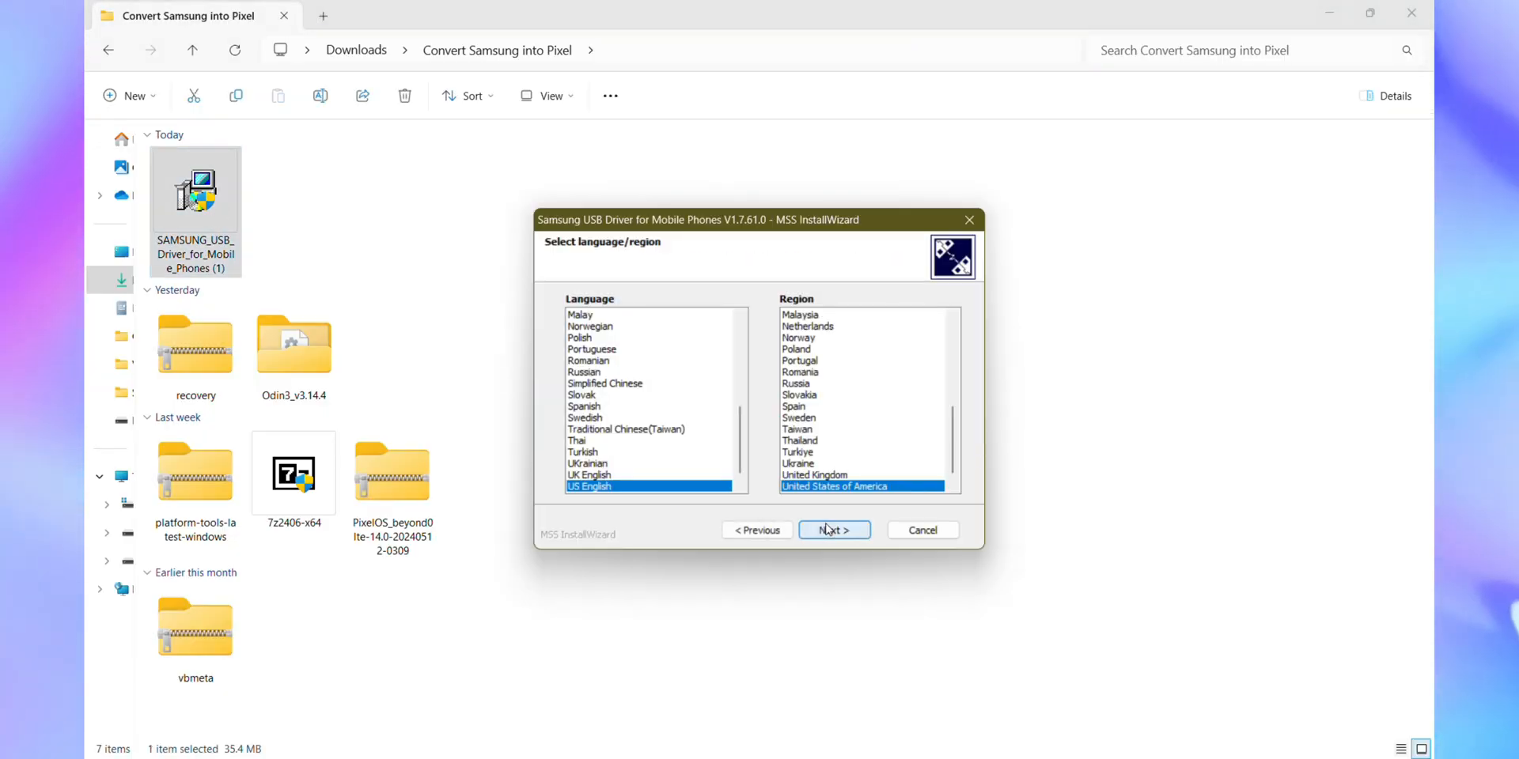
click(831, 529)
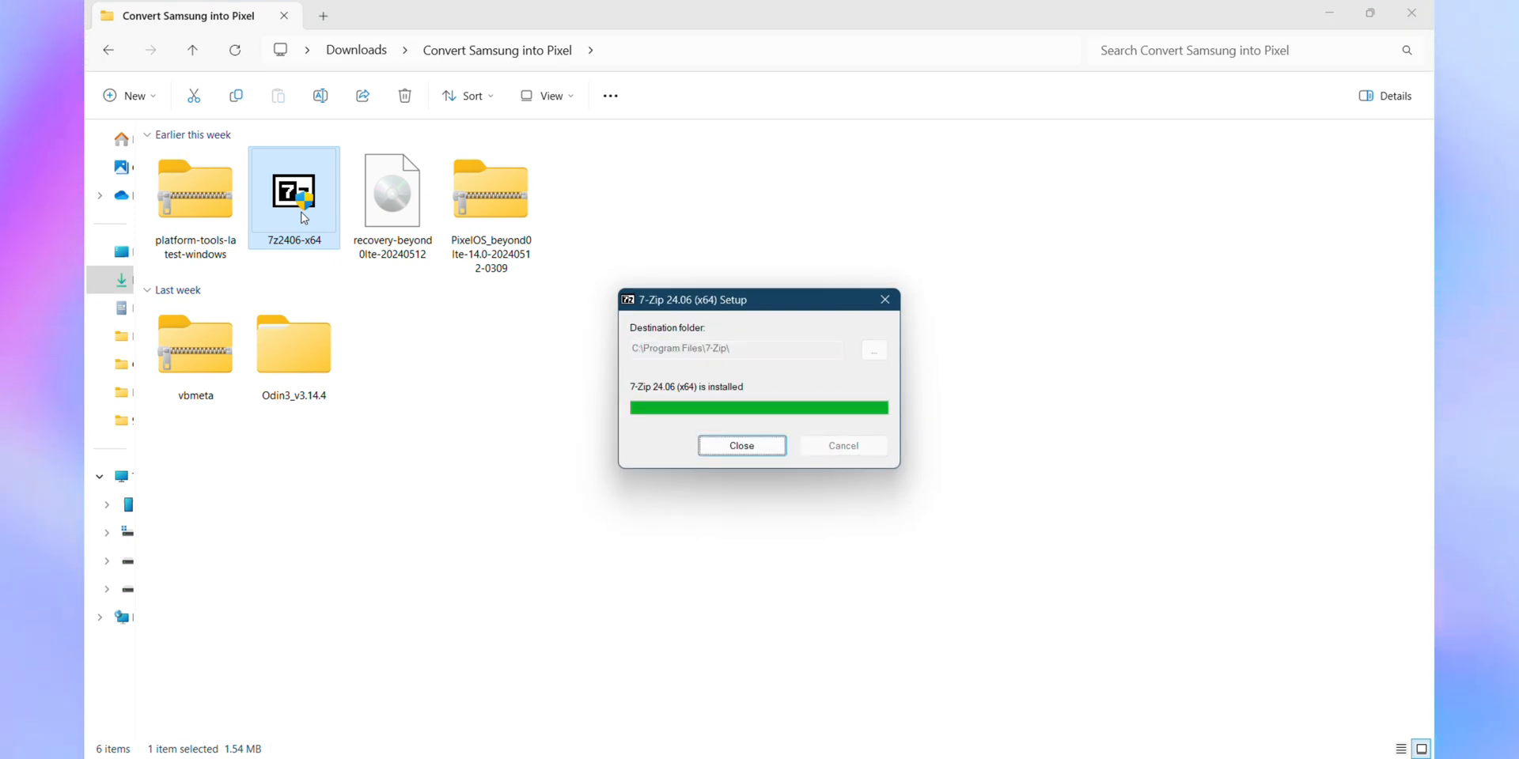
click(742, 446)
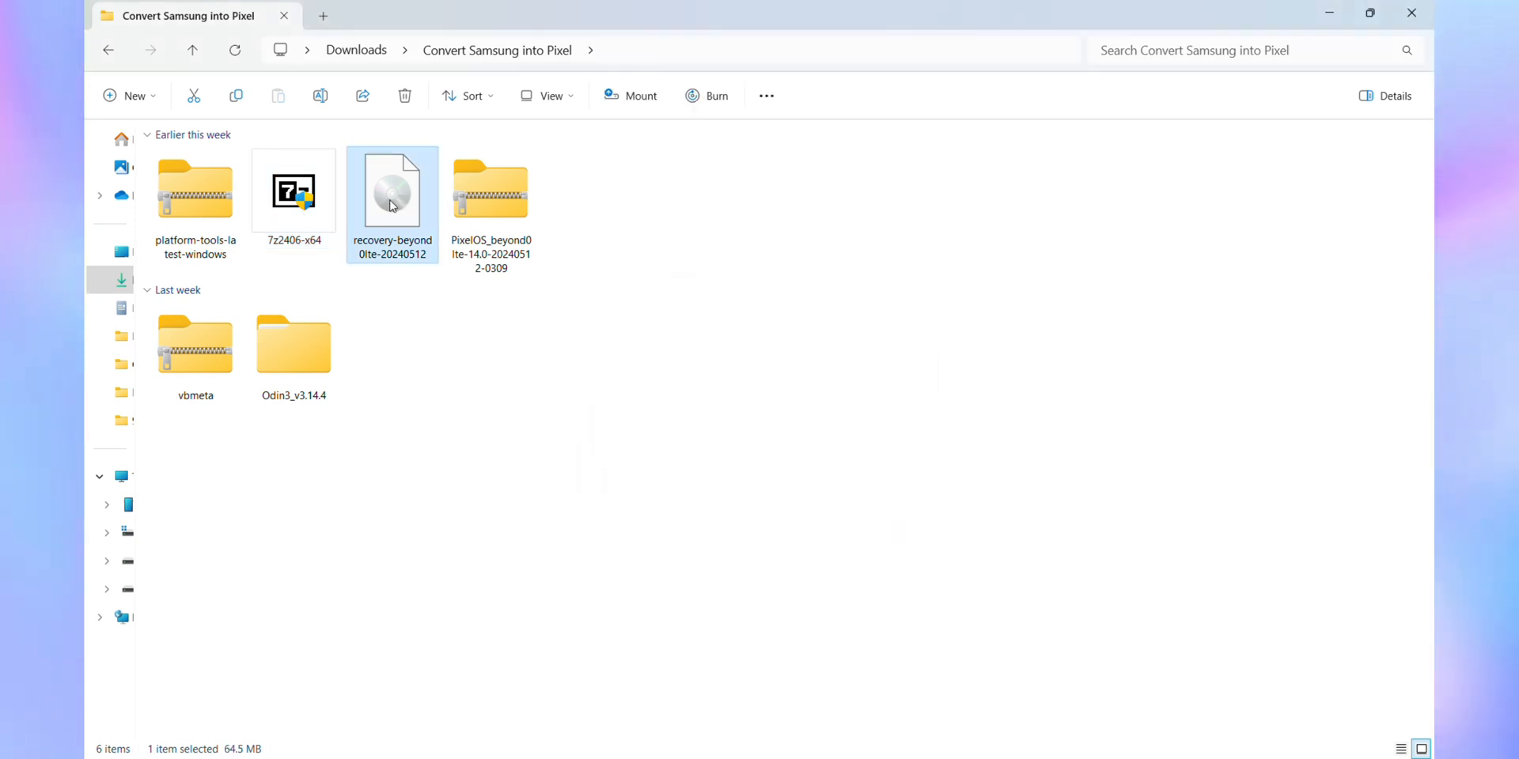
Open 7-Zip's Add to archive settings for the recovery-beyond0lte-20240512 image
right_click(391, 189)
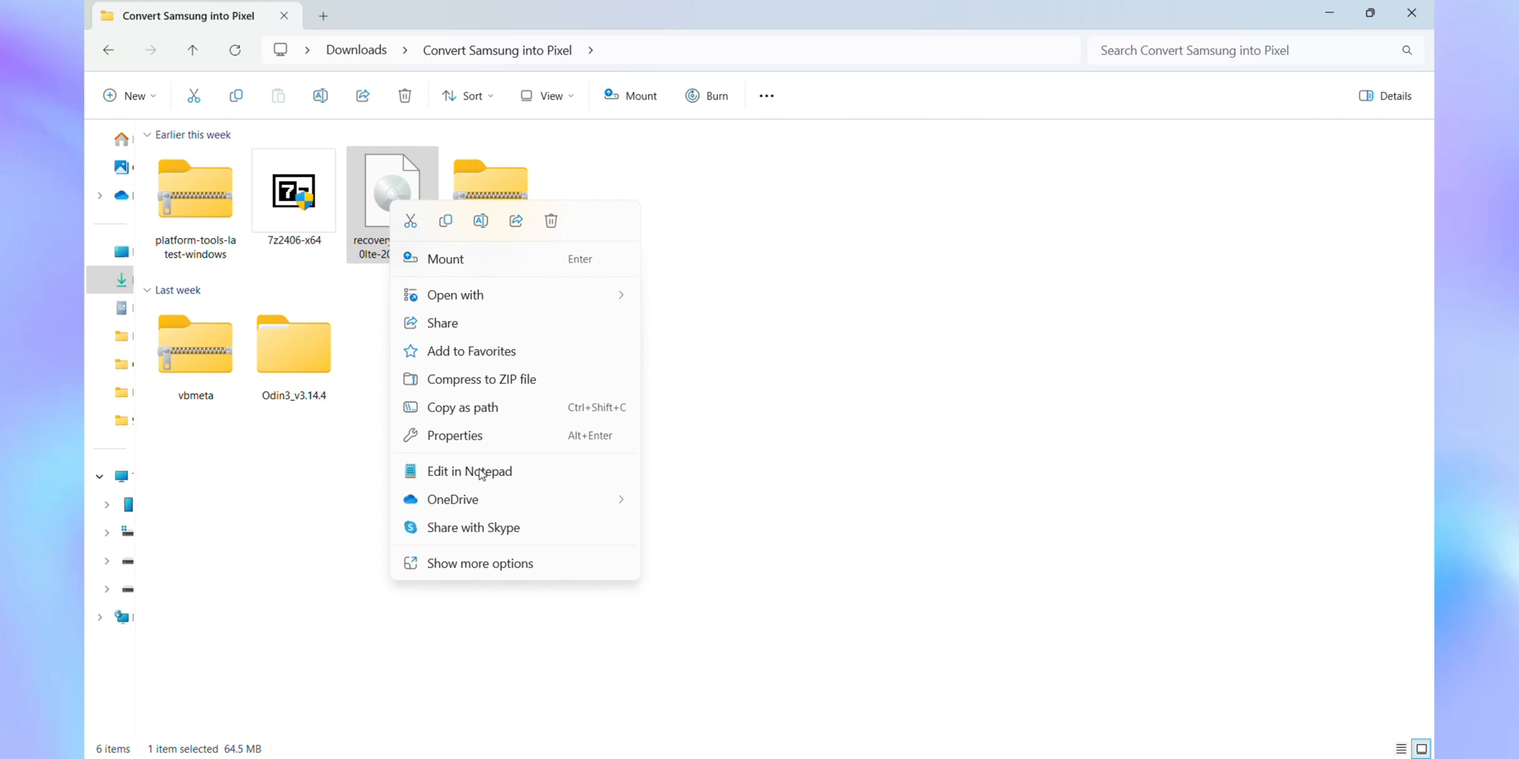
click(479, 562)
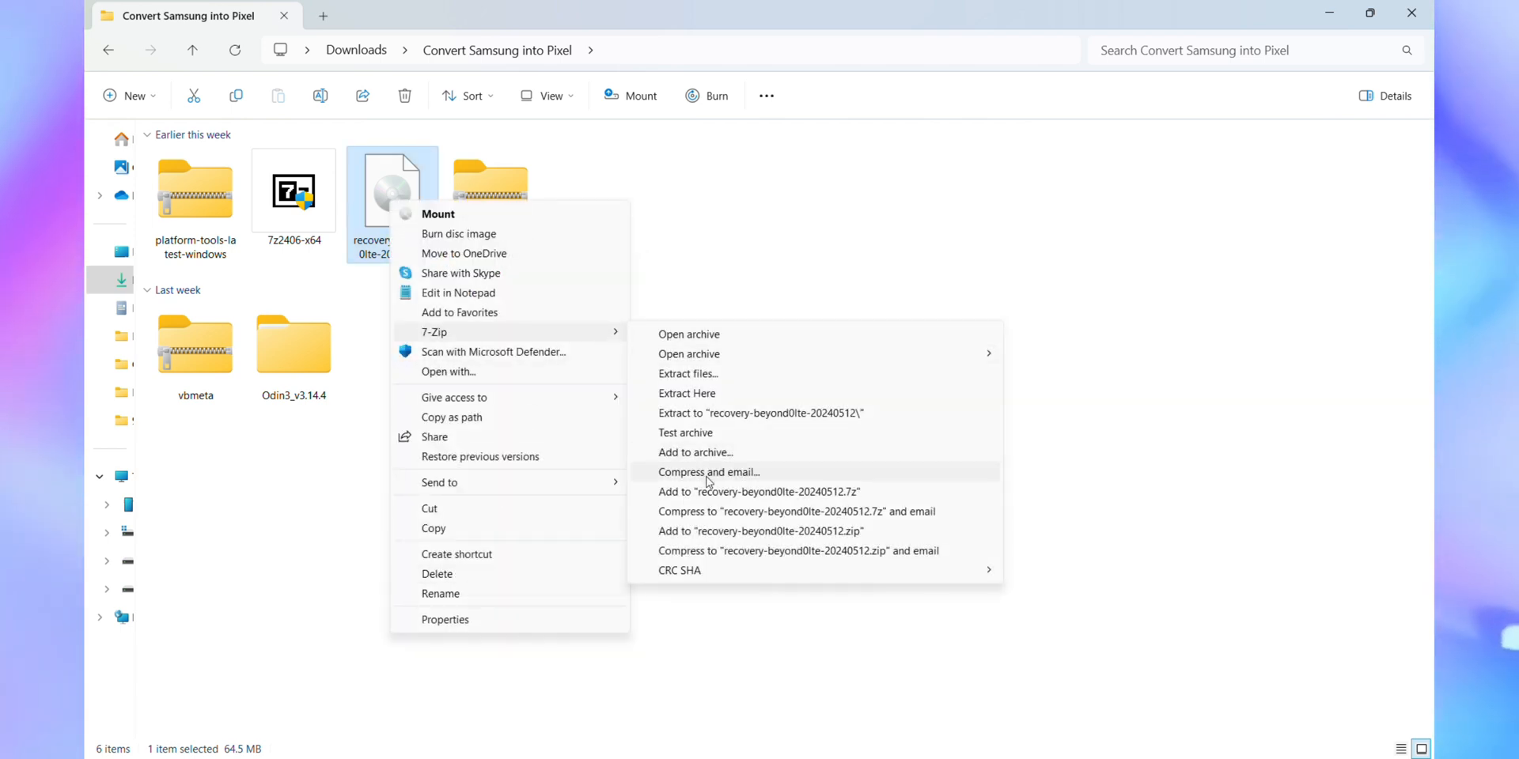
mouse_move(696, 453)
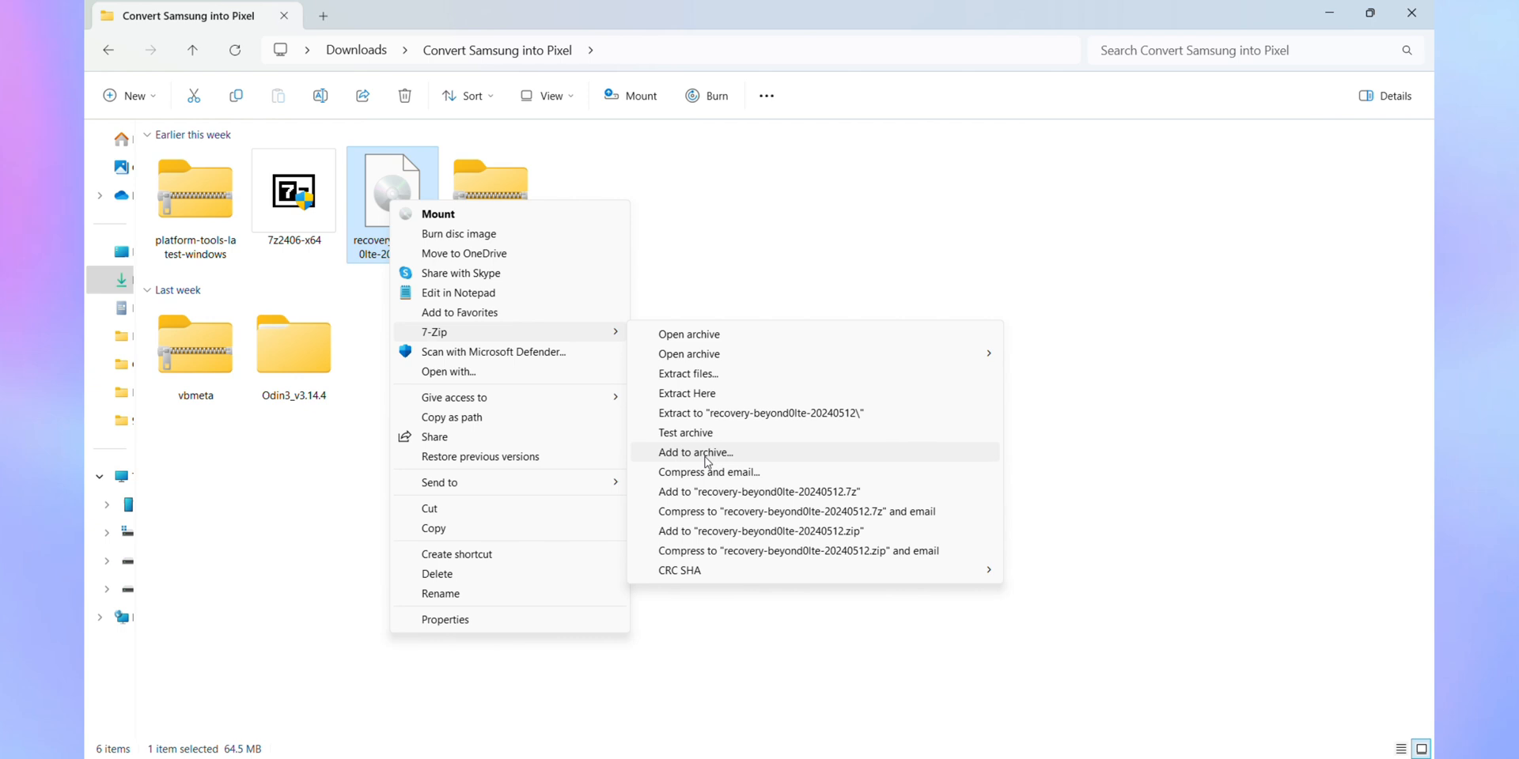
click(695, 452)
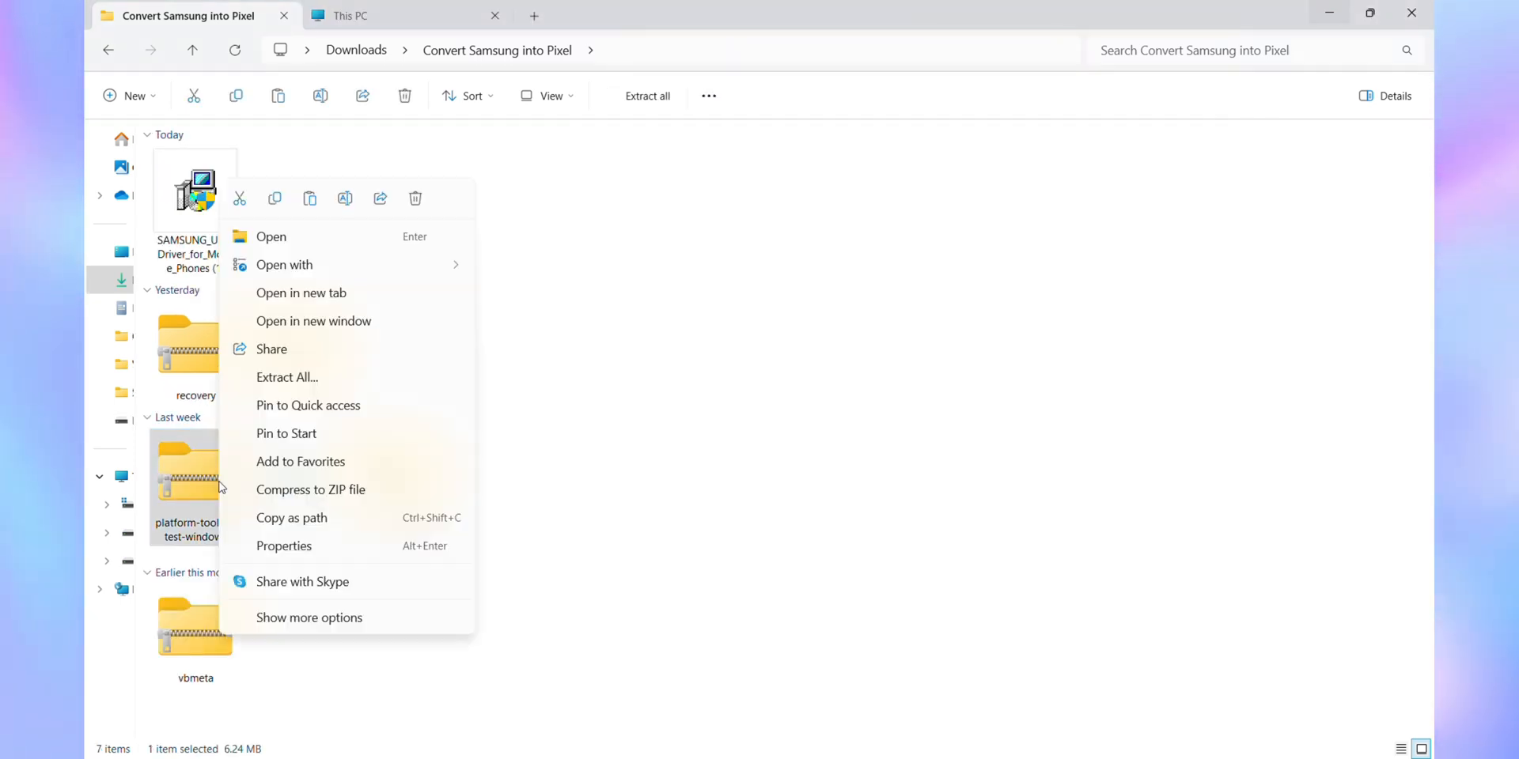
Extract platform-tools-latest-windows into C:\, creating C:\platform-tools with adb and fastboot
click(286, 376)
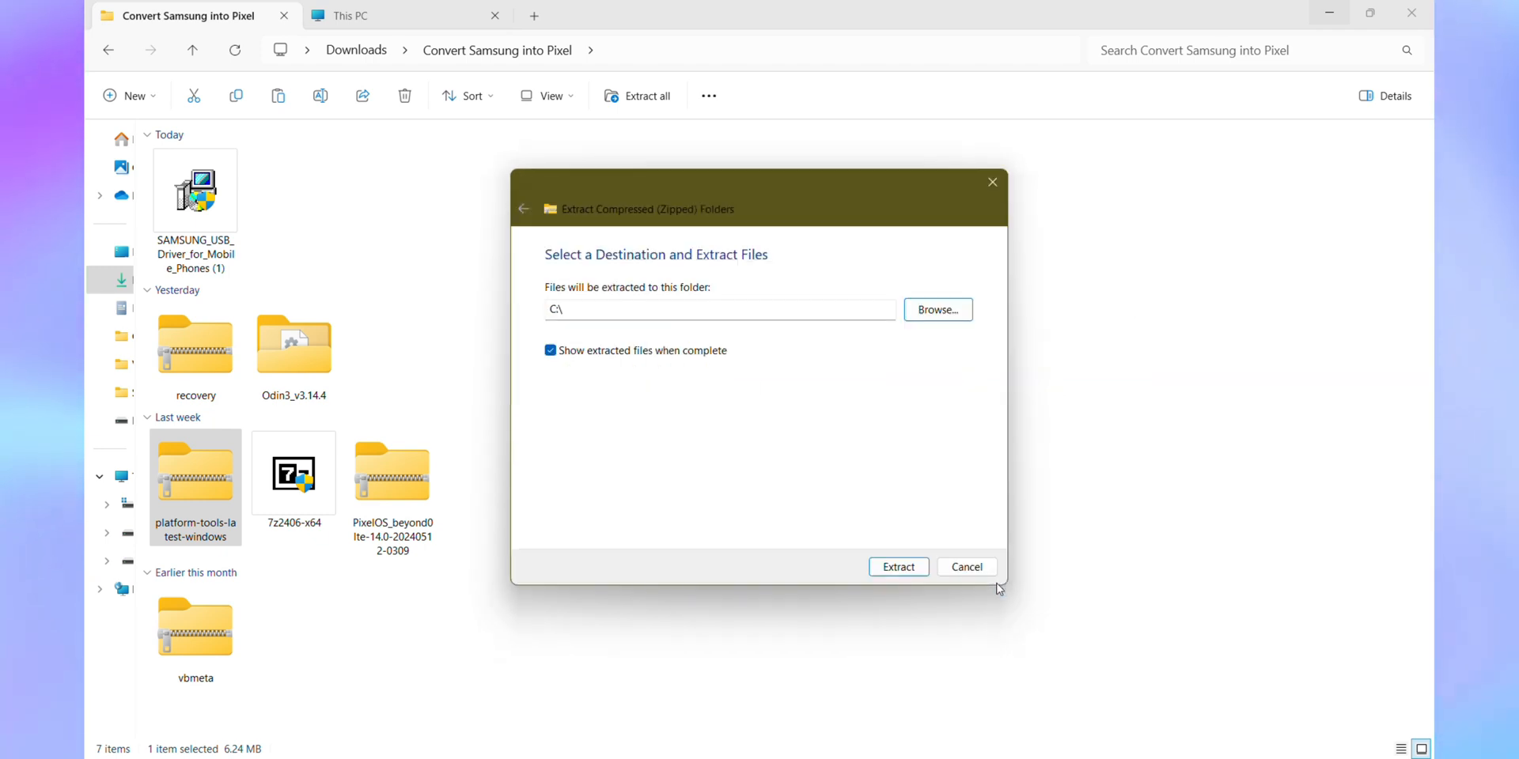
click(897, 566)
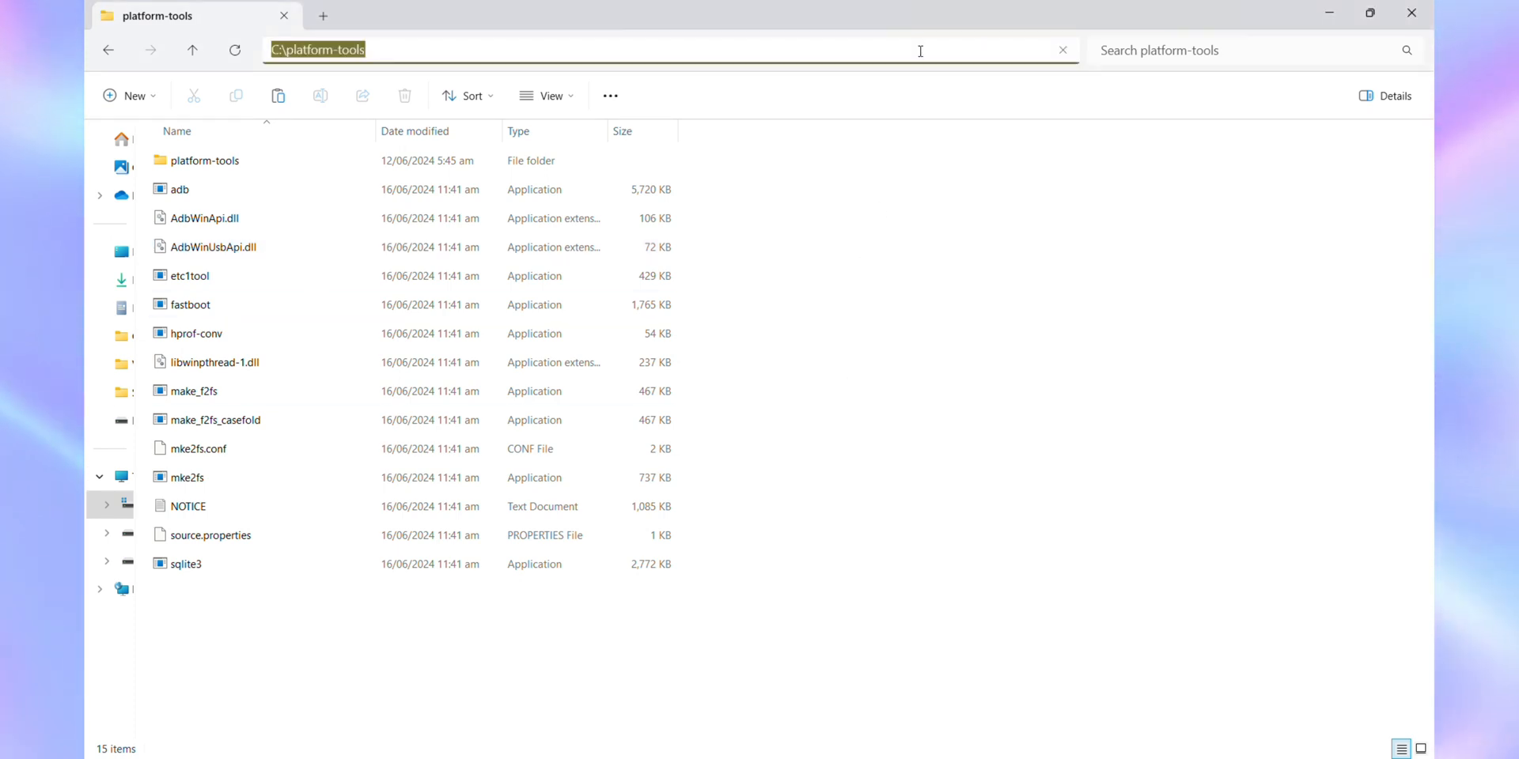
Add C:\platform-tools to the user Path environment variable and save
text(en)
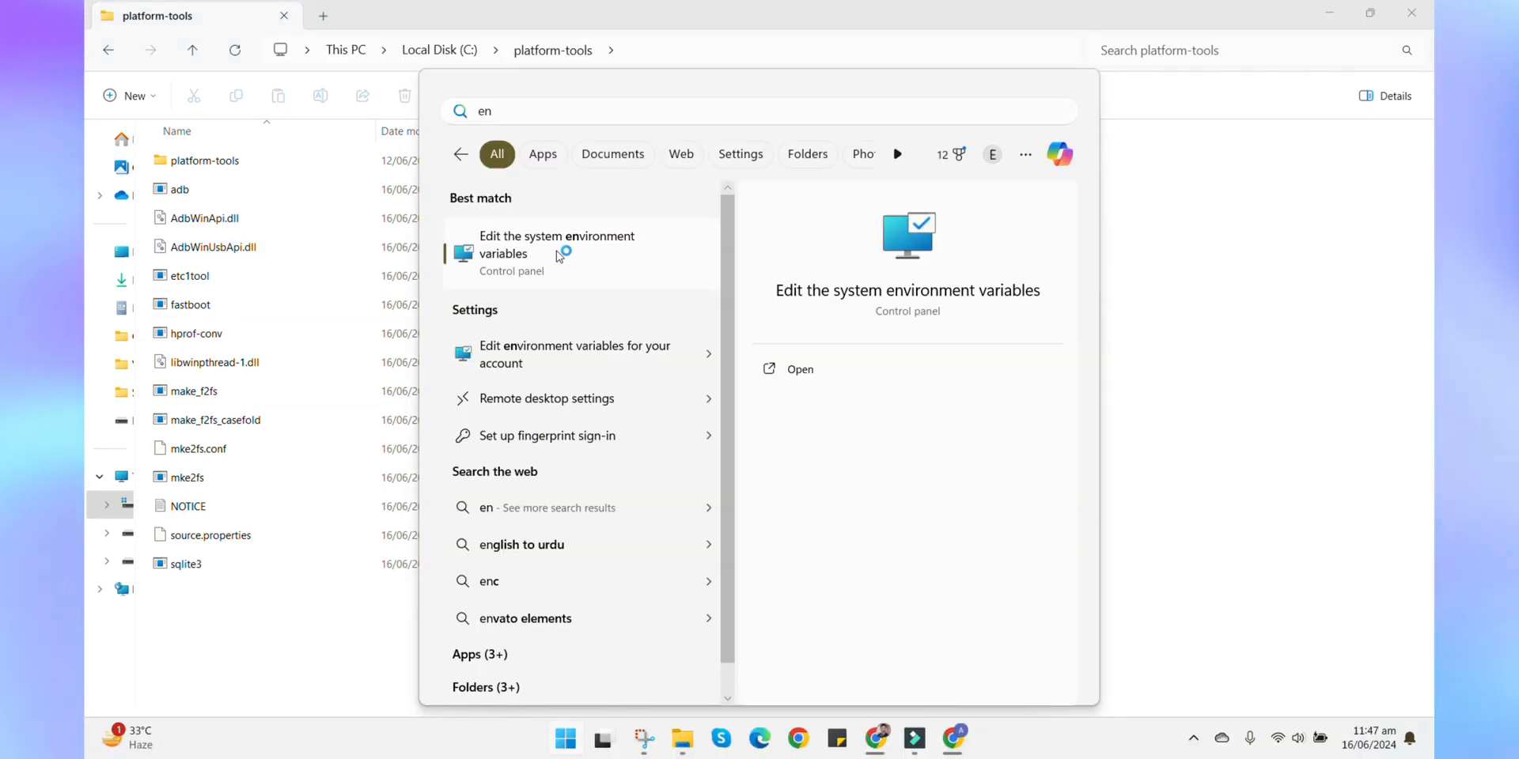
click(556, 244)
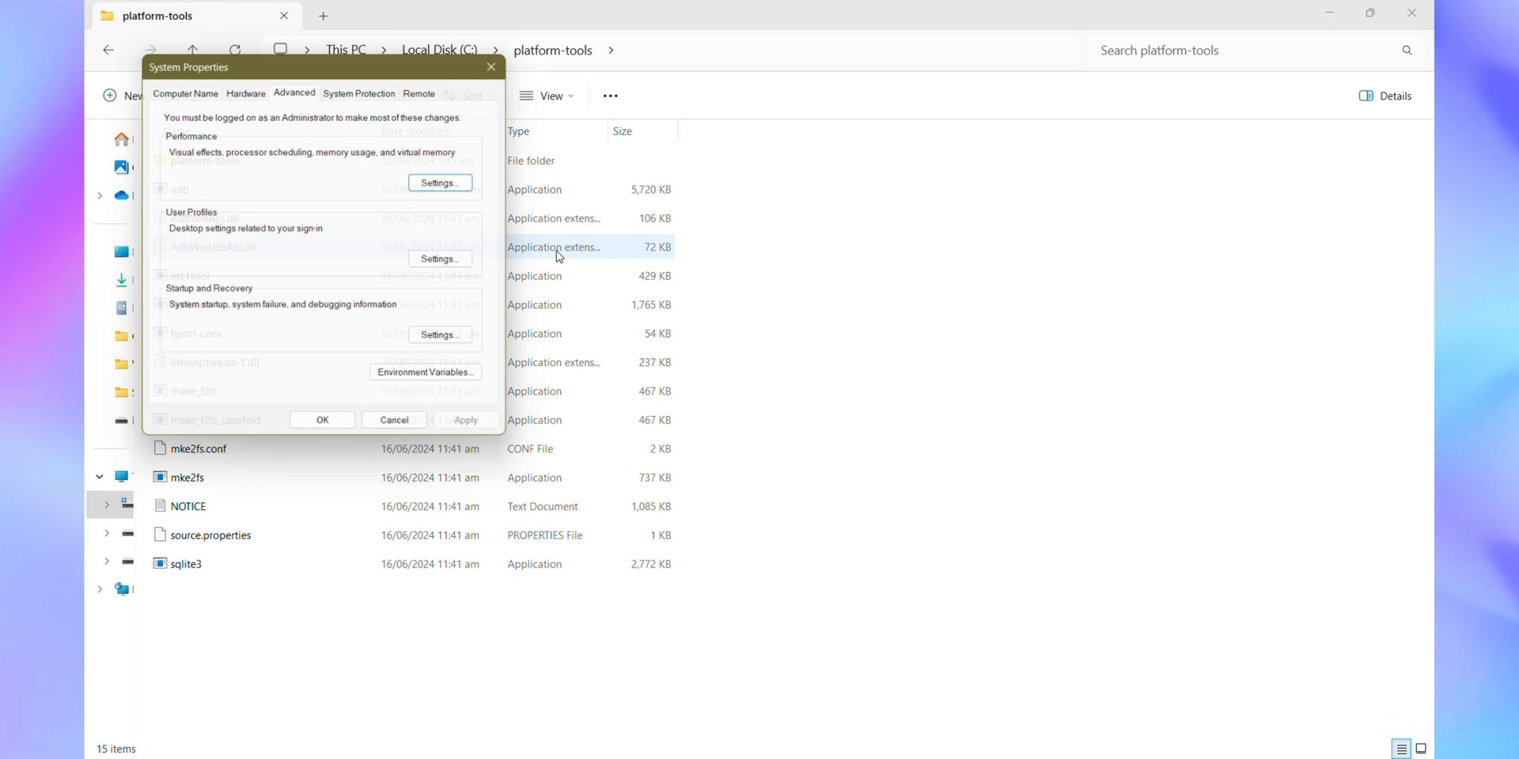
click(424, 372)
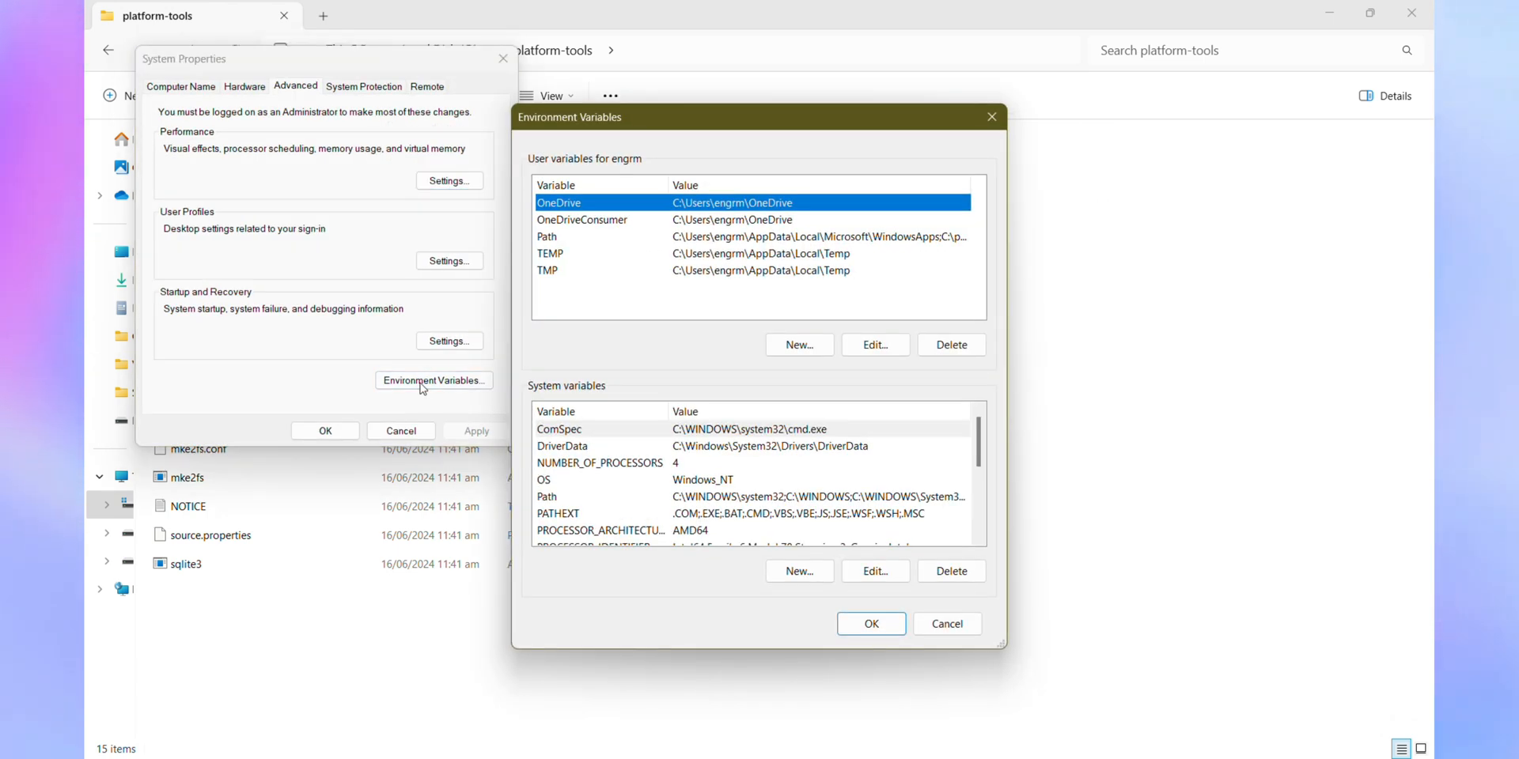
mouse_move(469, 362)
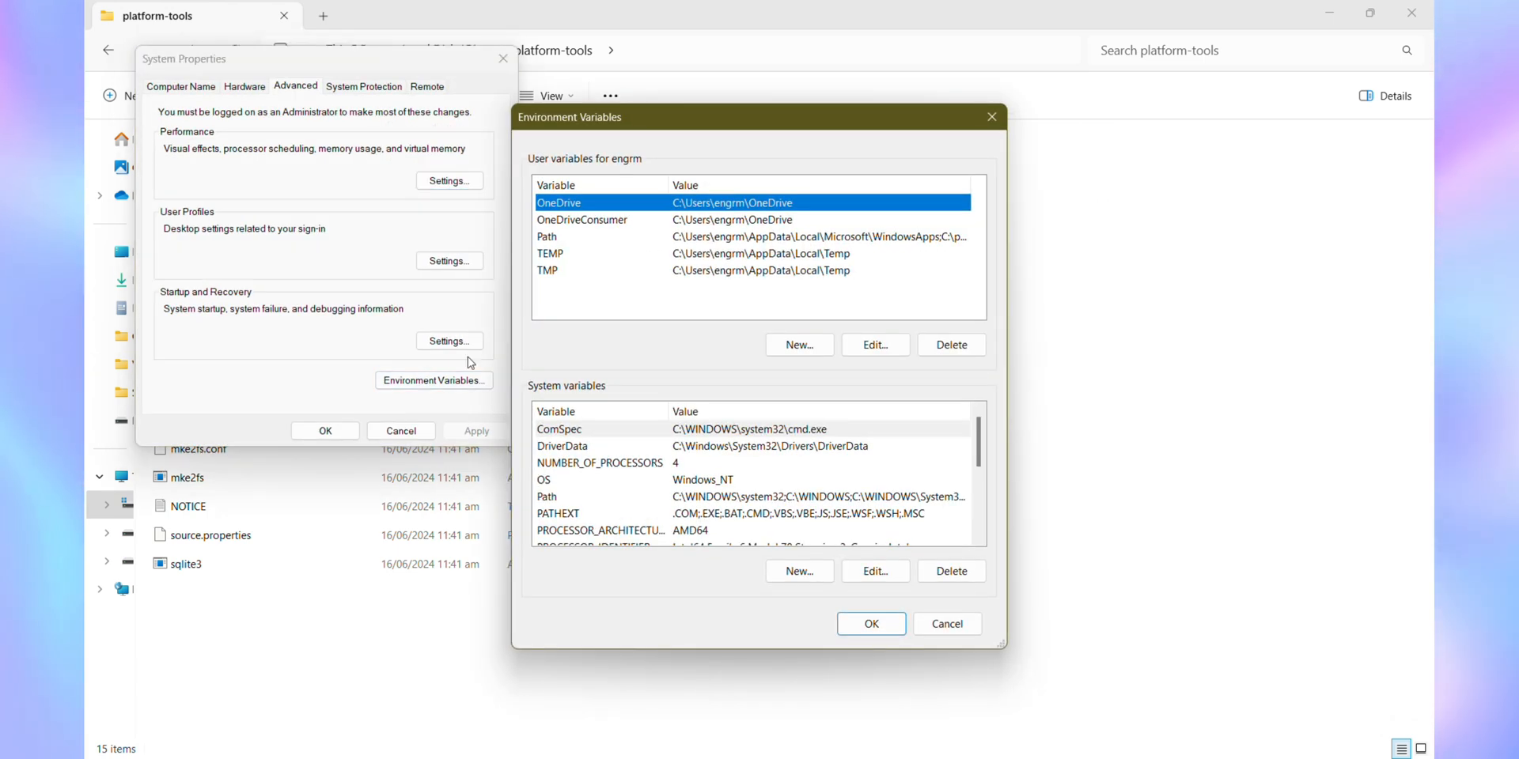
mouse_move(513, 341)
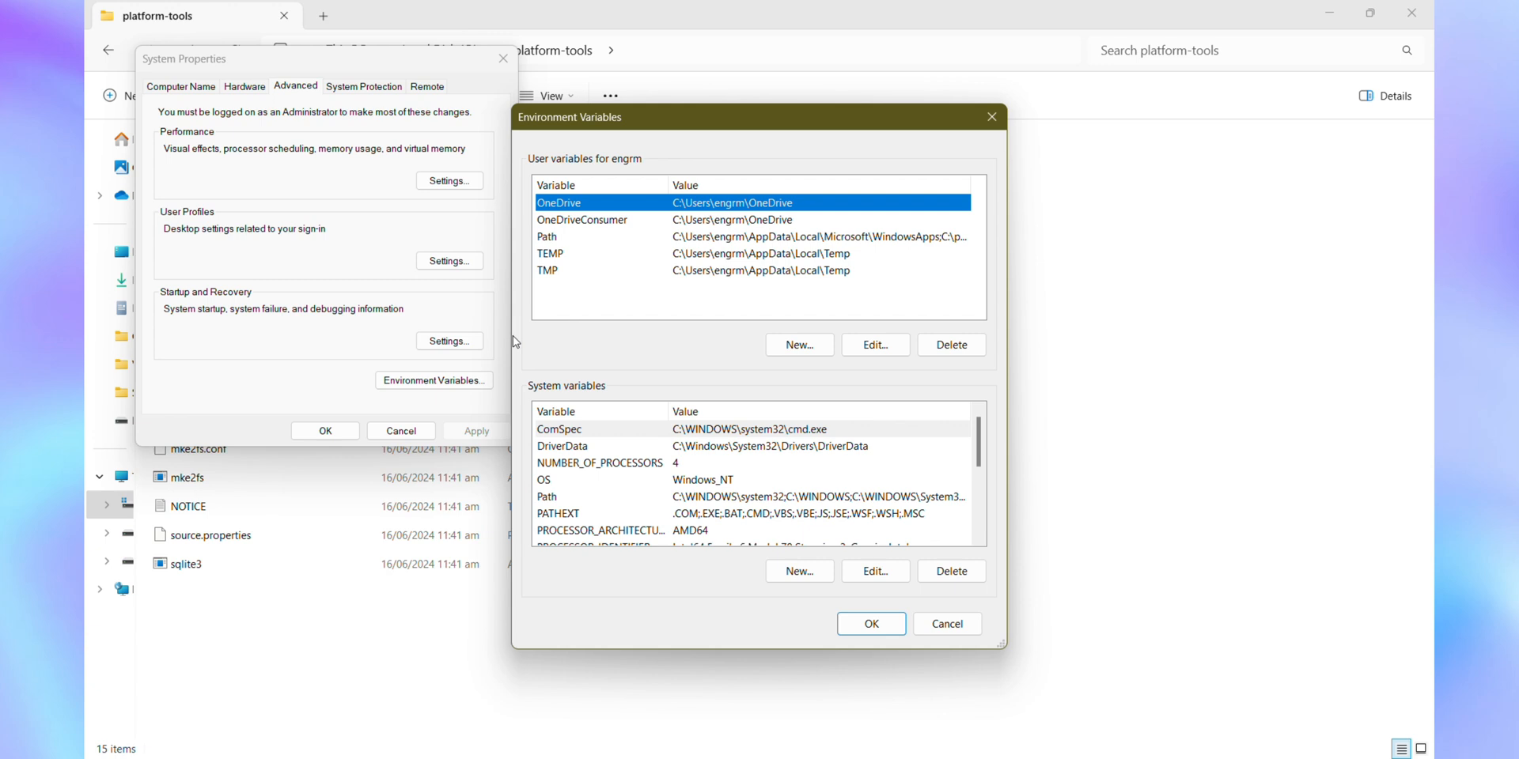
mouse_move(637, 251)
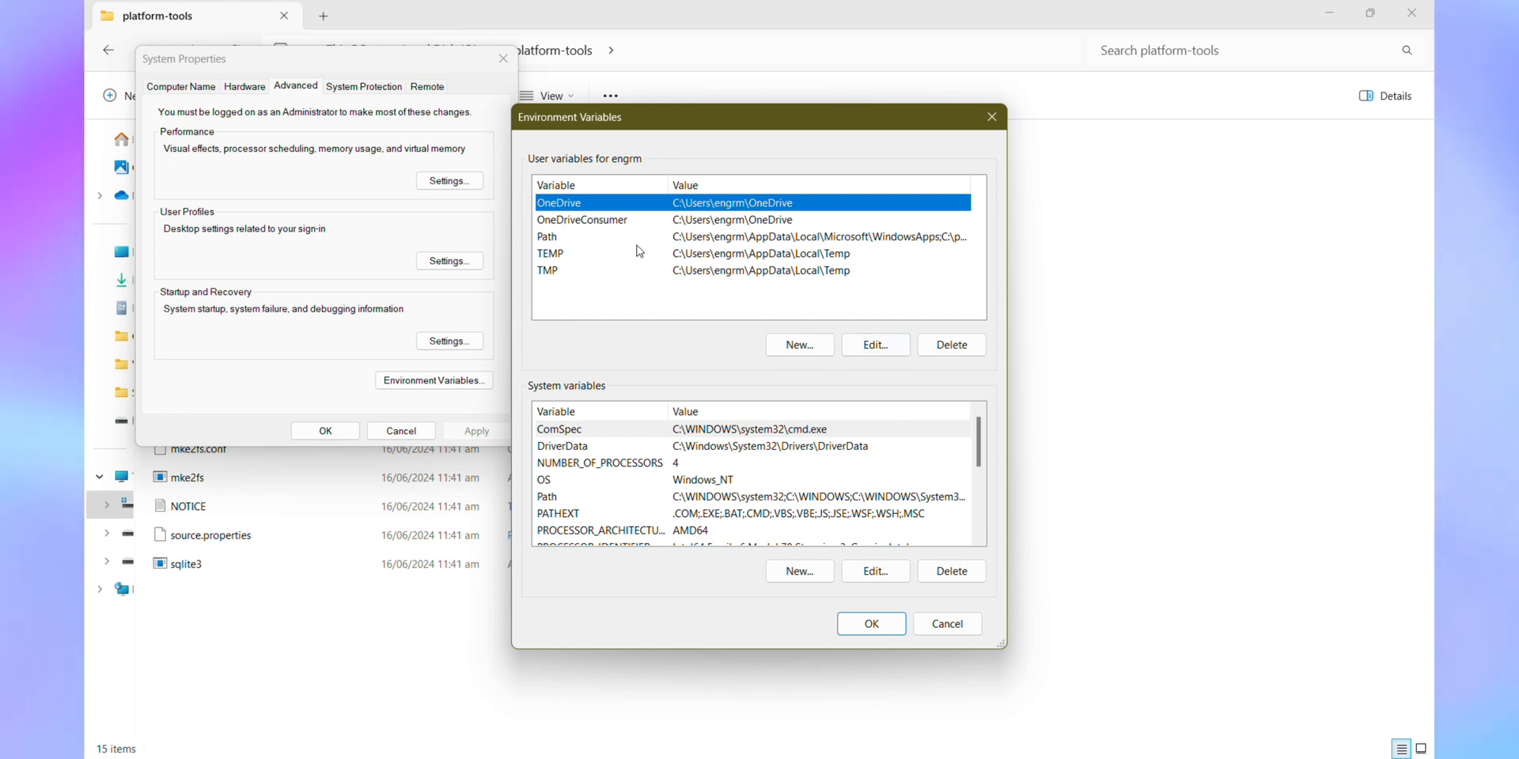
click(872, 344)
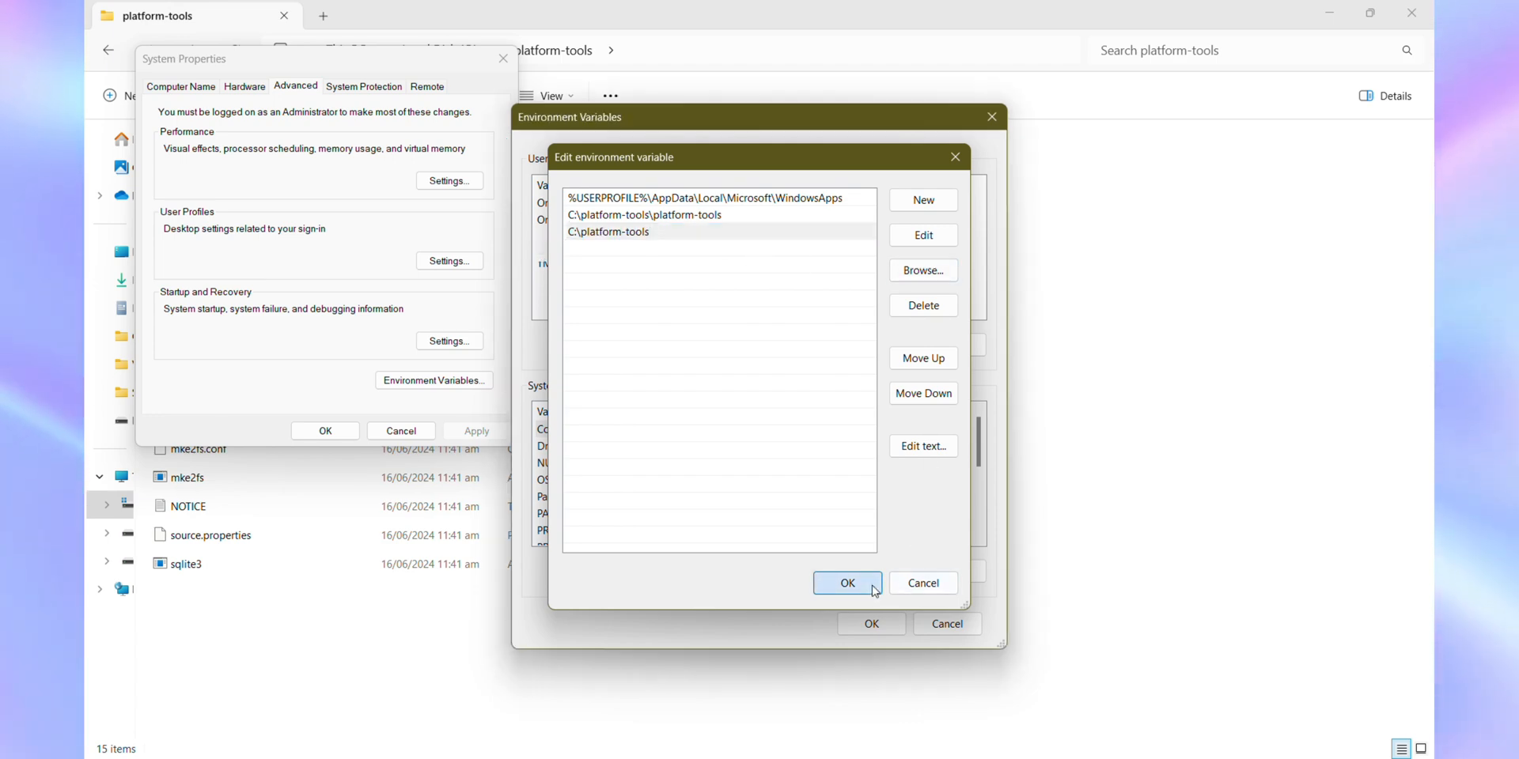
click(845, 582)
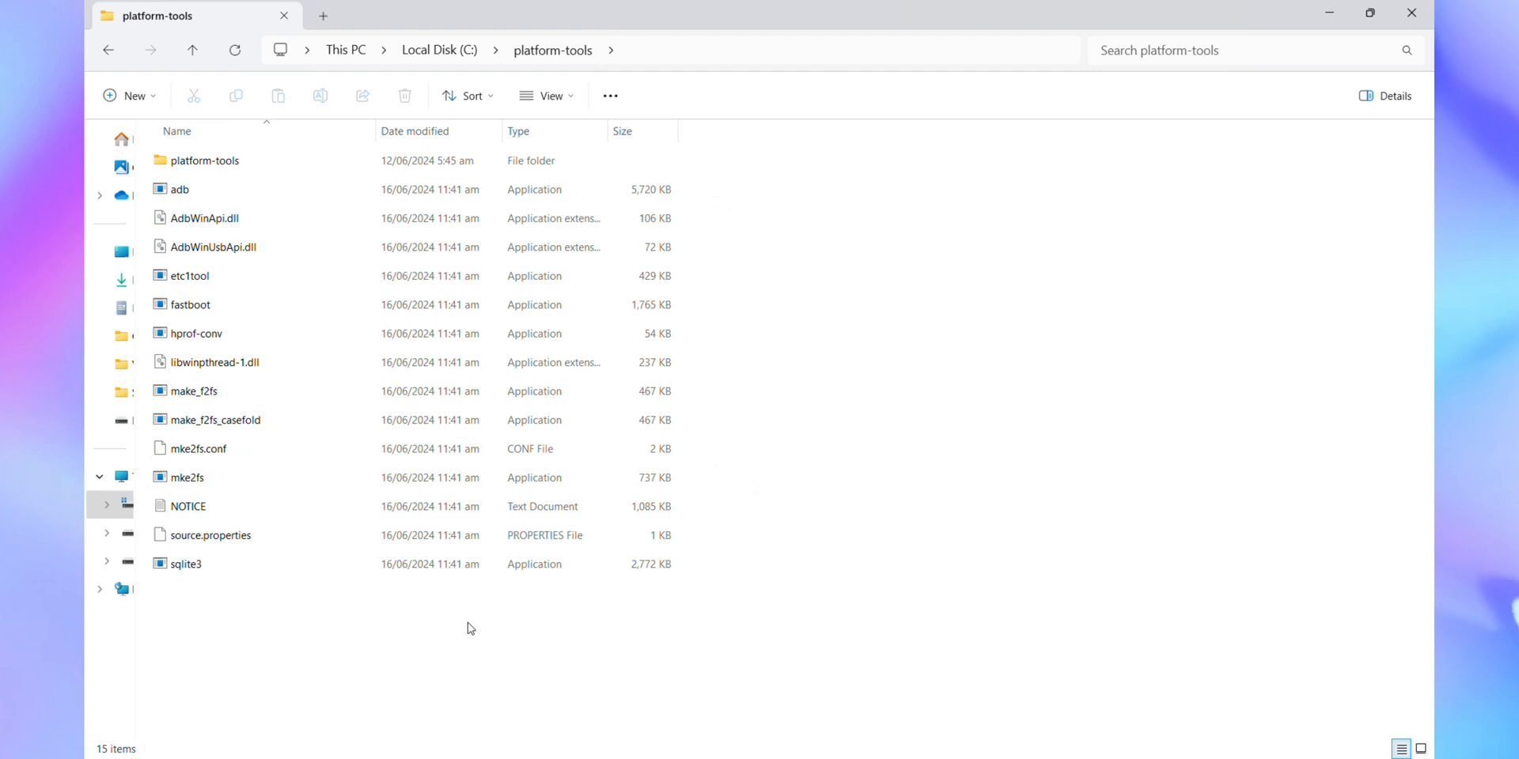
Paste the PixelOS zip into C:\platform-tools renamed 'rom', then return to the conversion folder
right_click(378, 474)
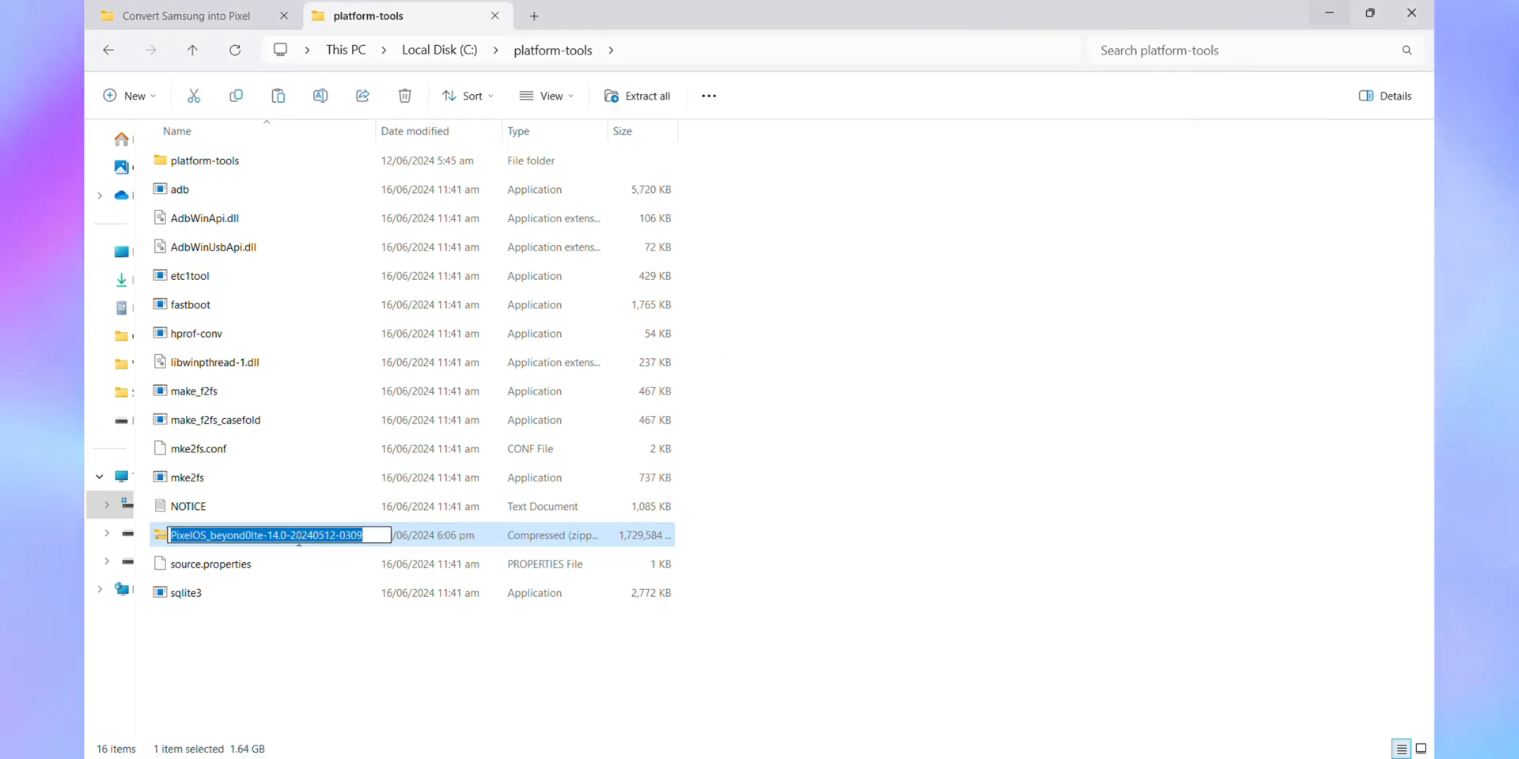
text(rom)
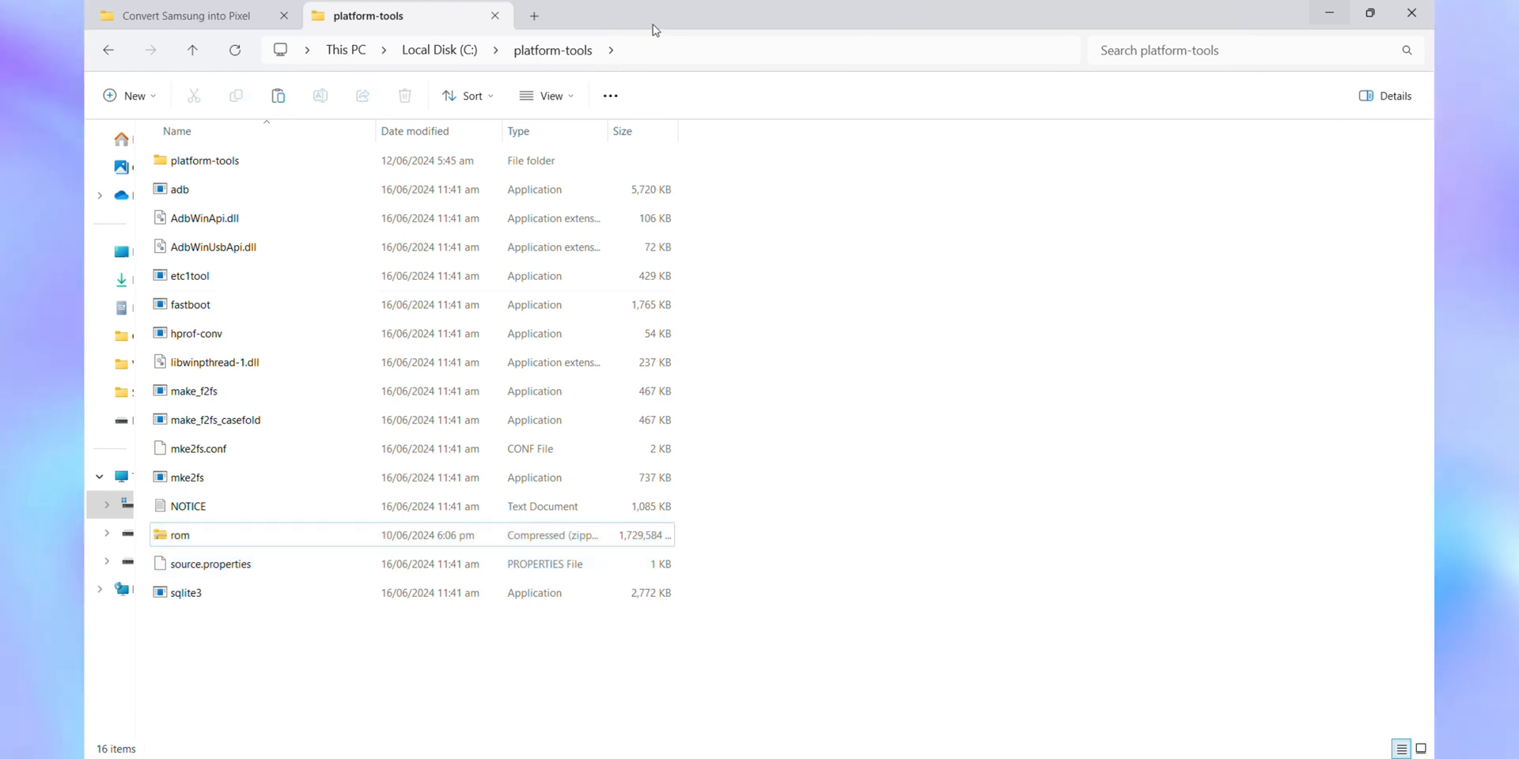
click(184, 16)
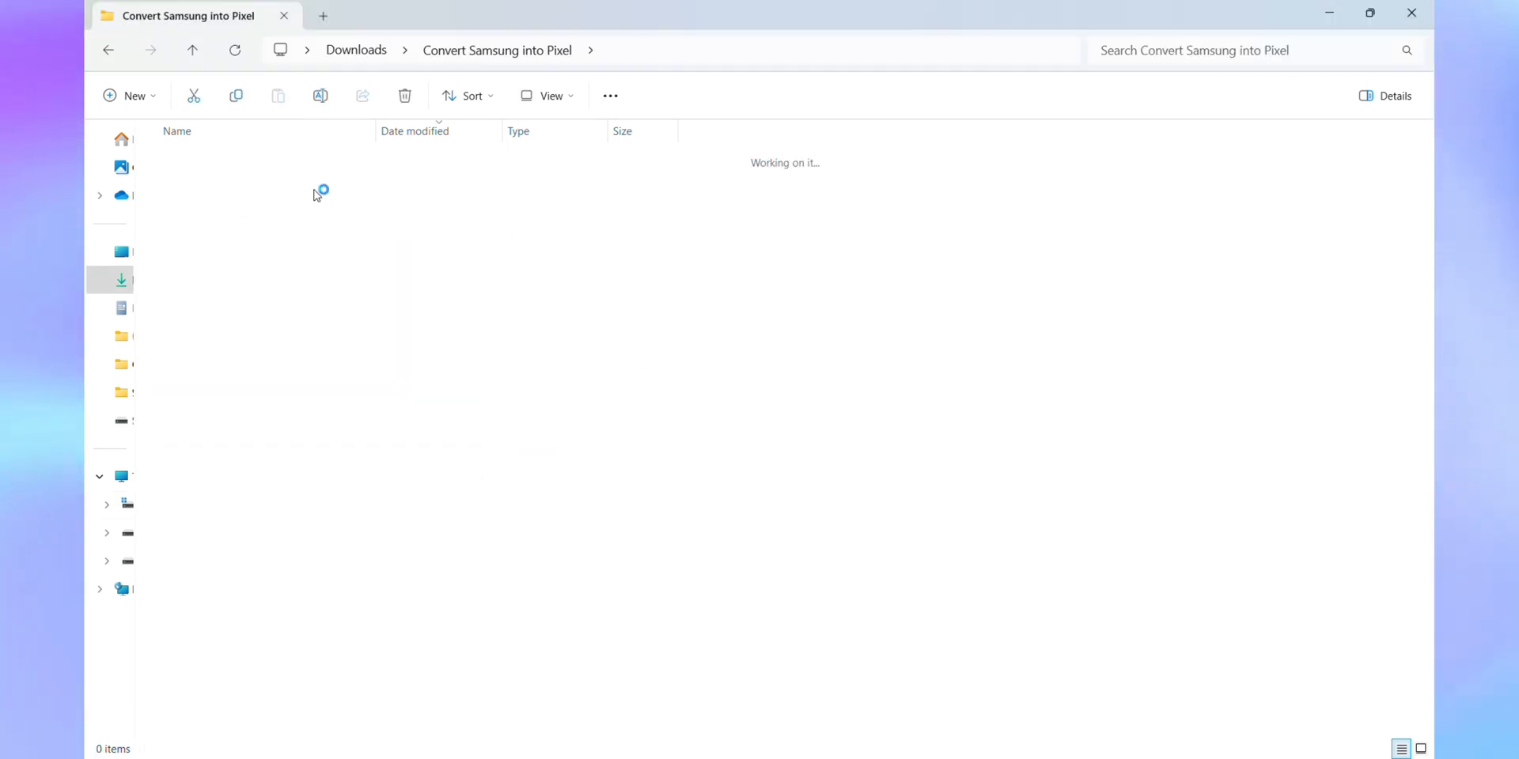
click(202, 210)
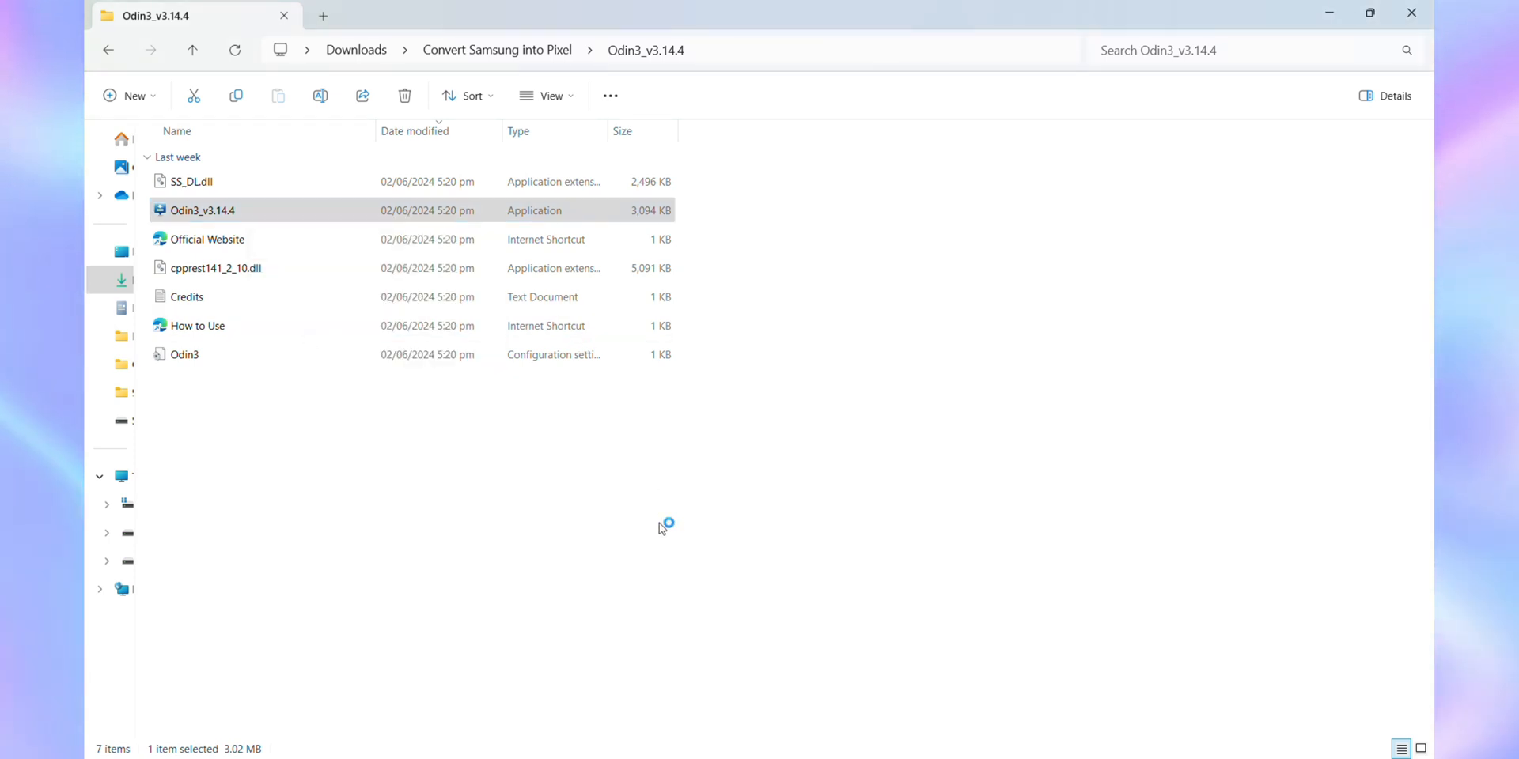
double_click(203, 211)
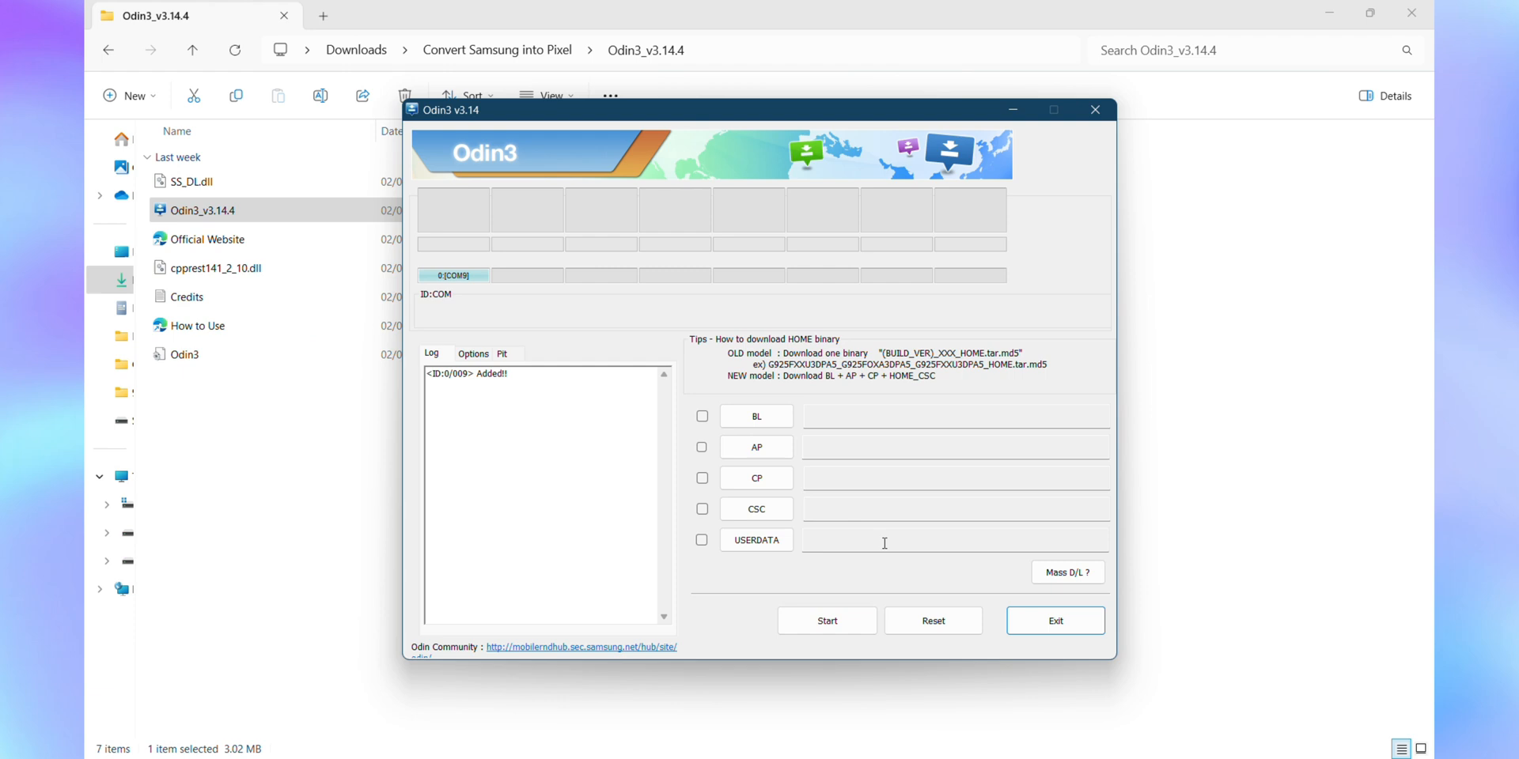
mouse_move(756, 446)
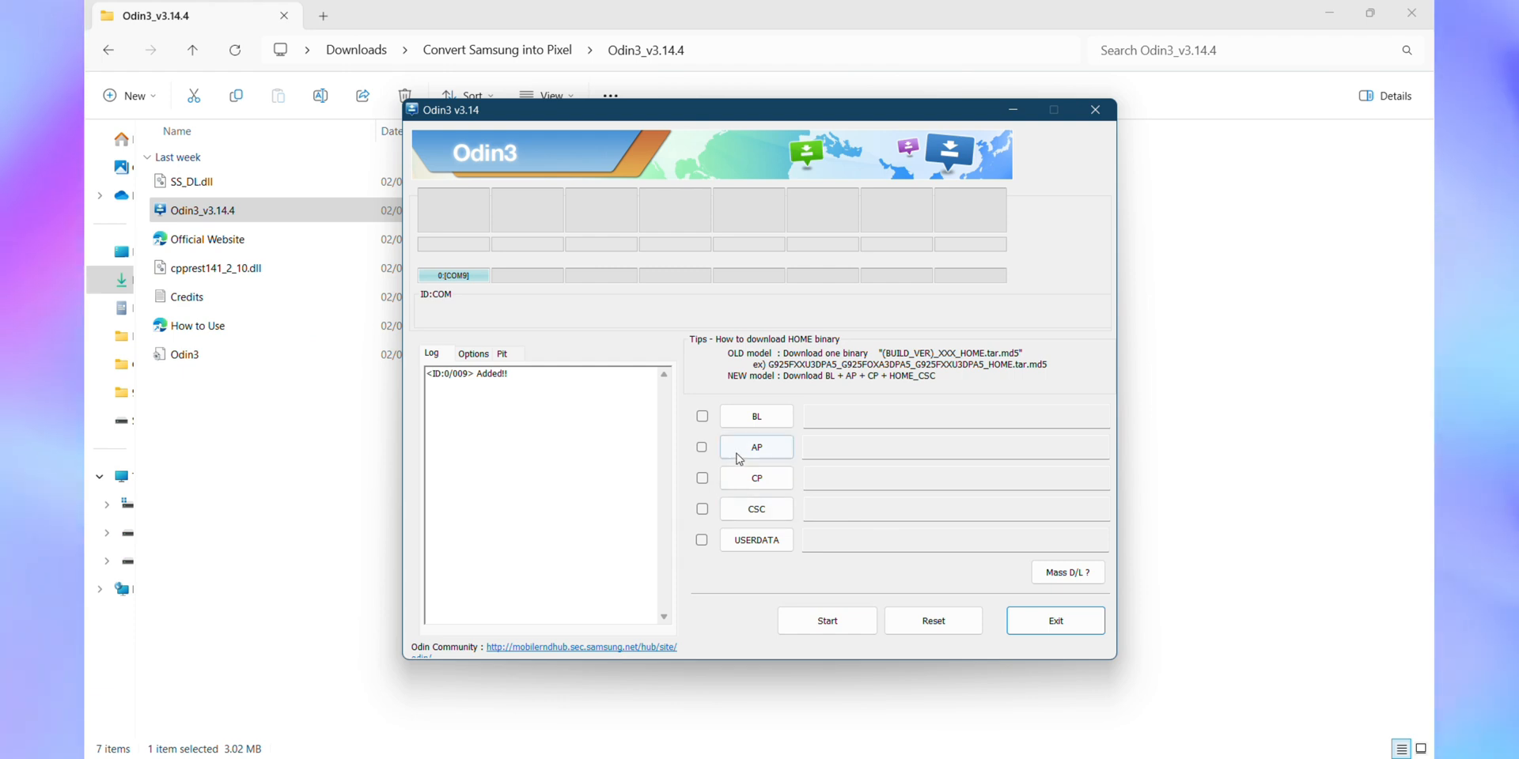
click(473, 353)
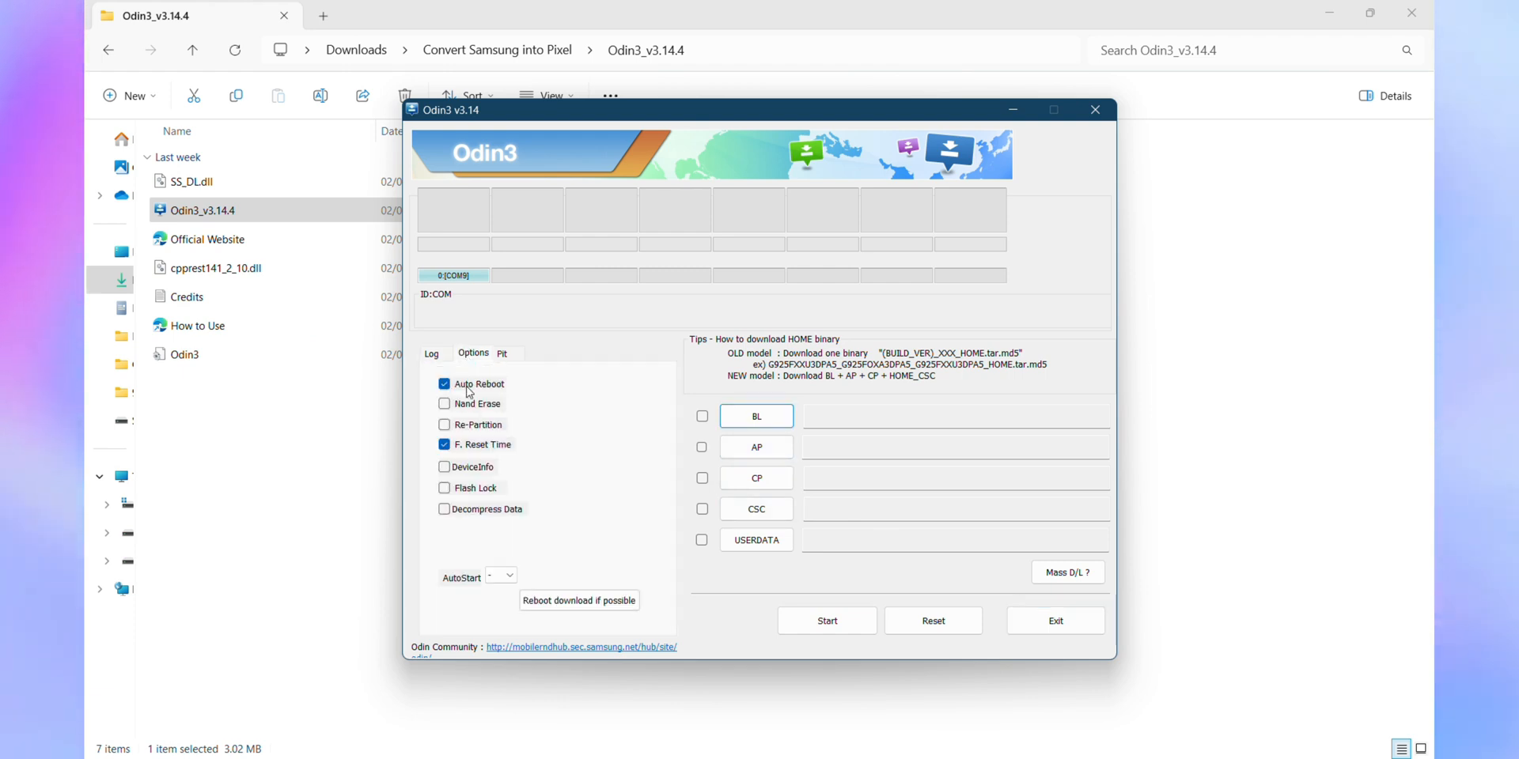
click(432, 354)
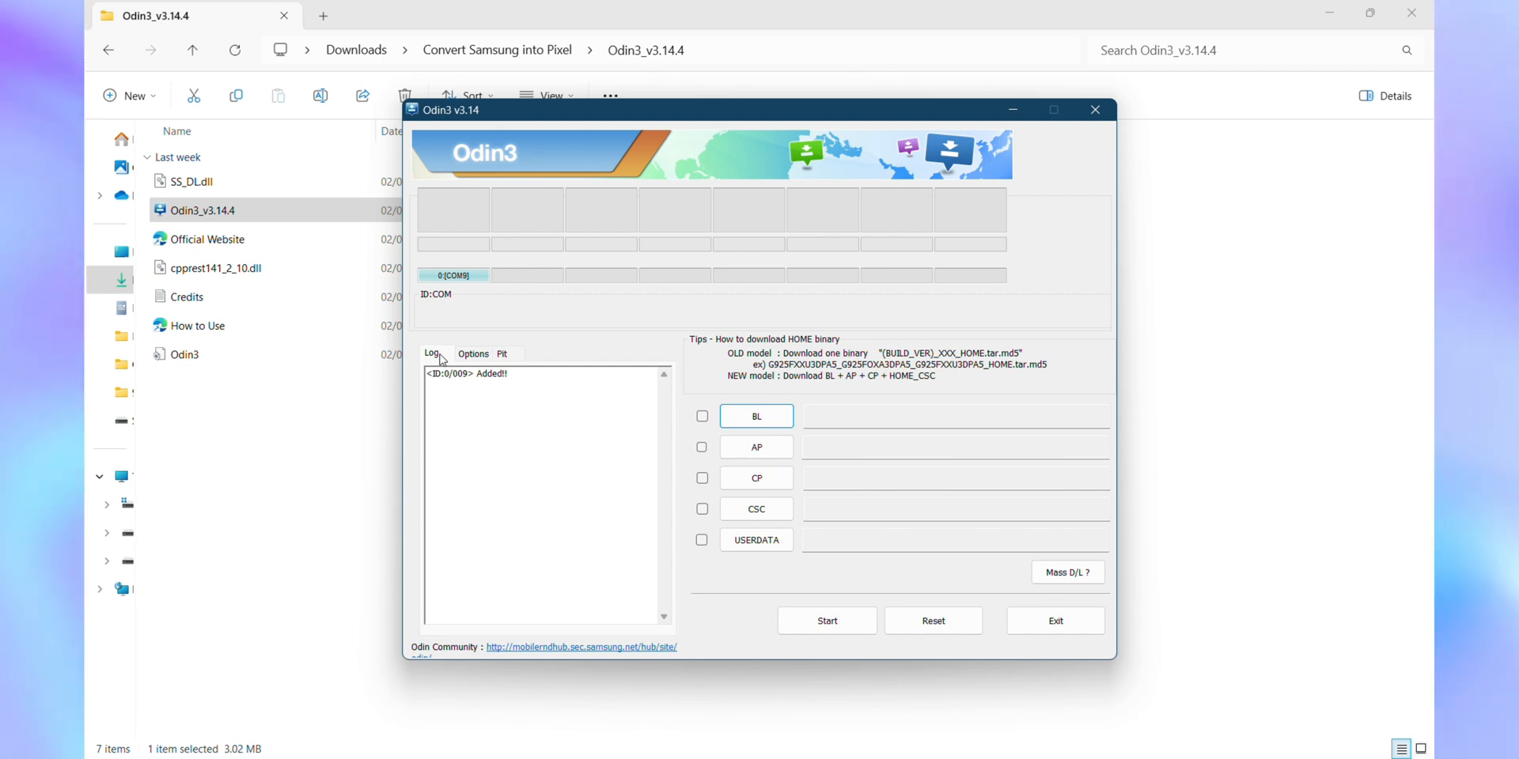
click(755, 446)
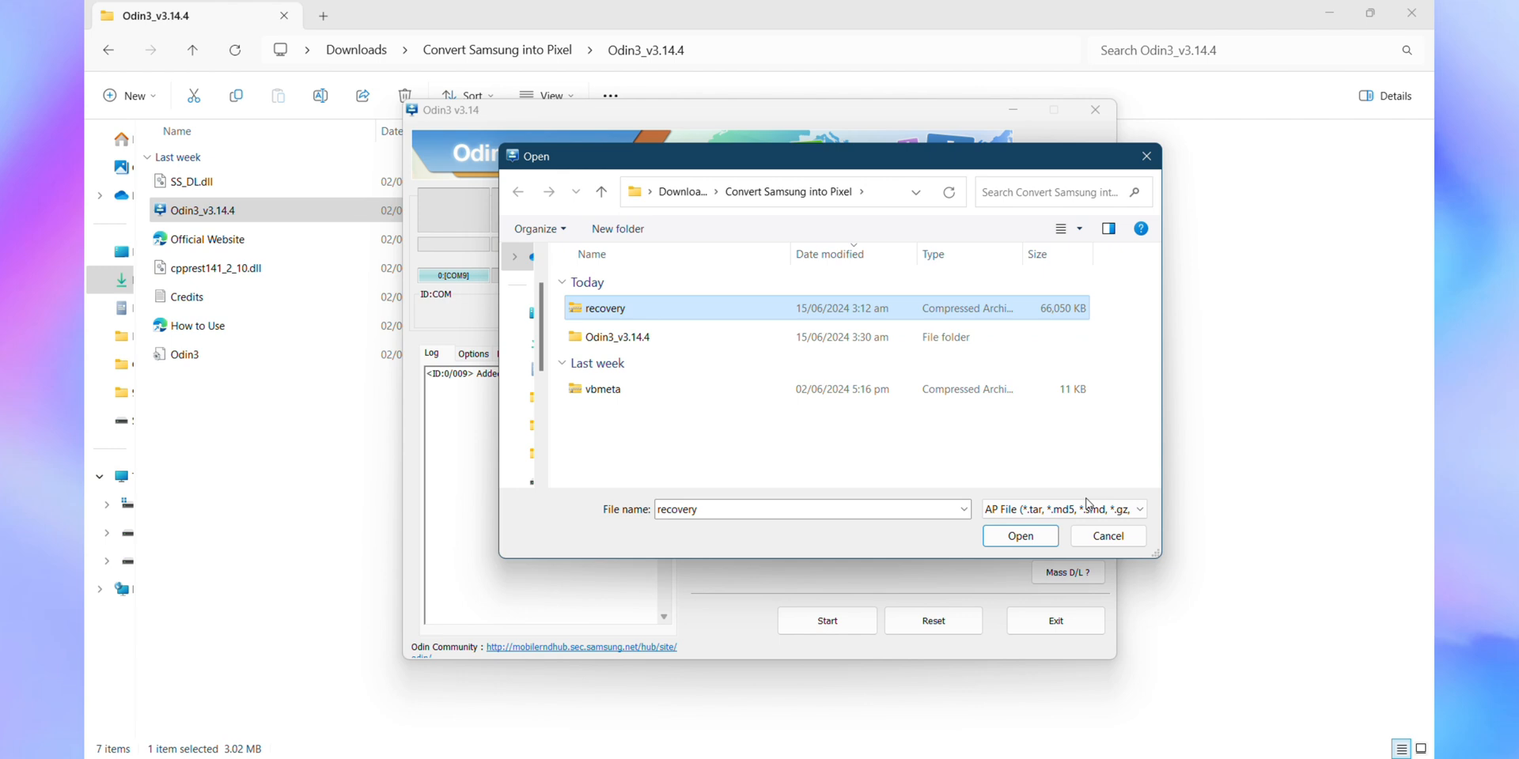
click(1019, 536)
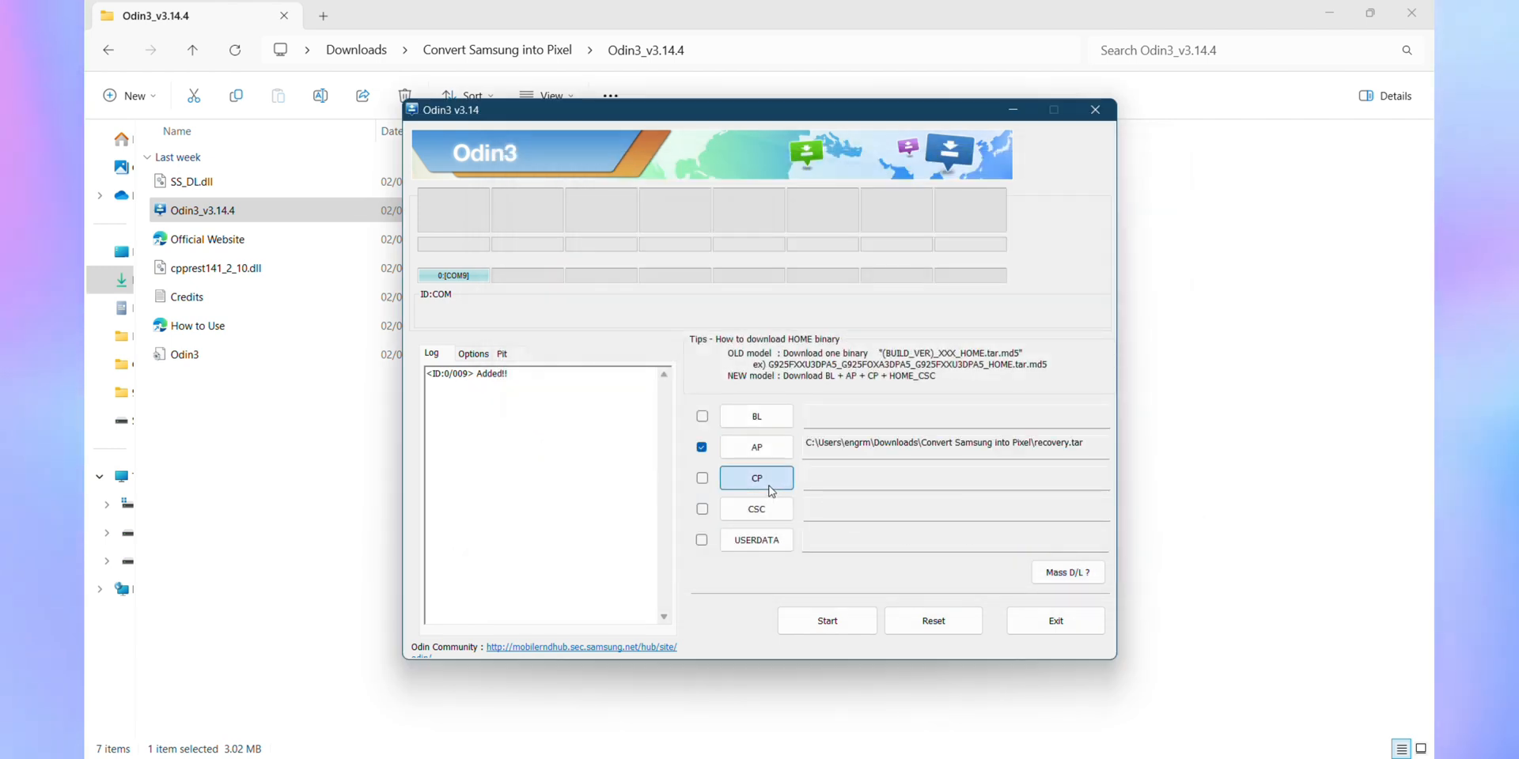
click(756, 478)
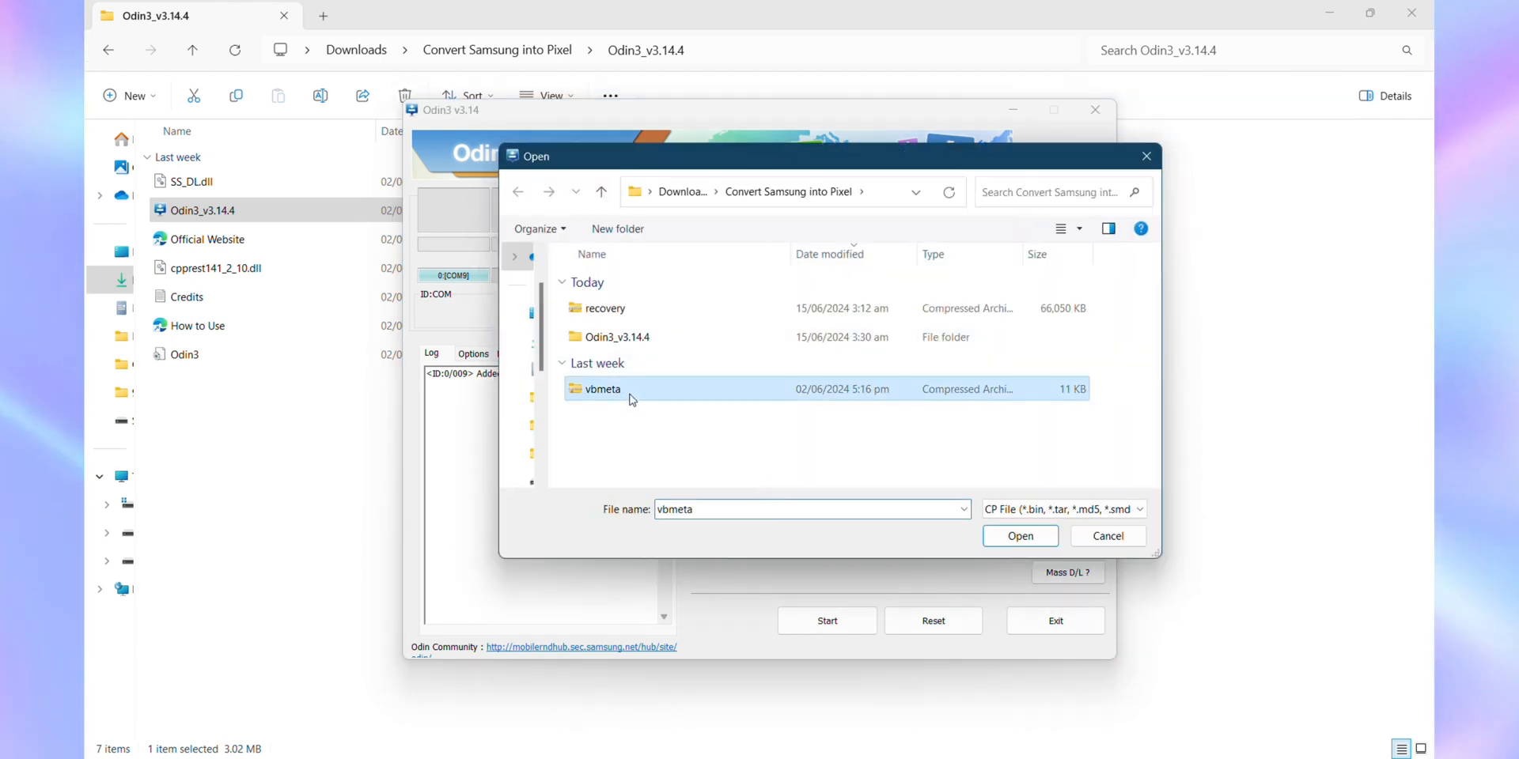
click(1019, 536)
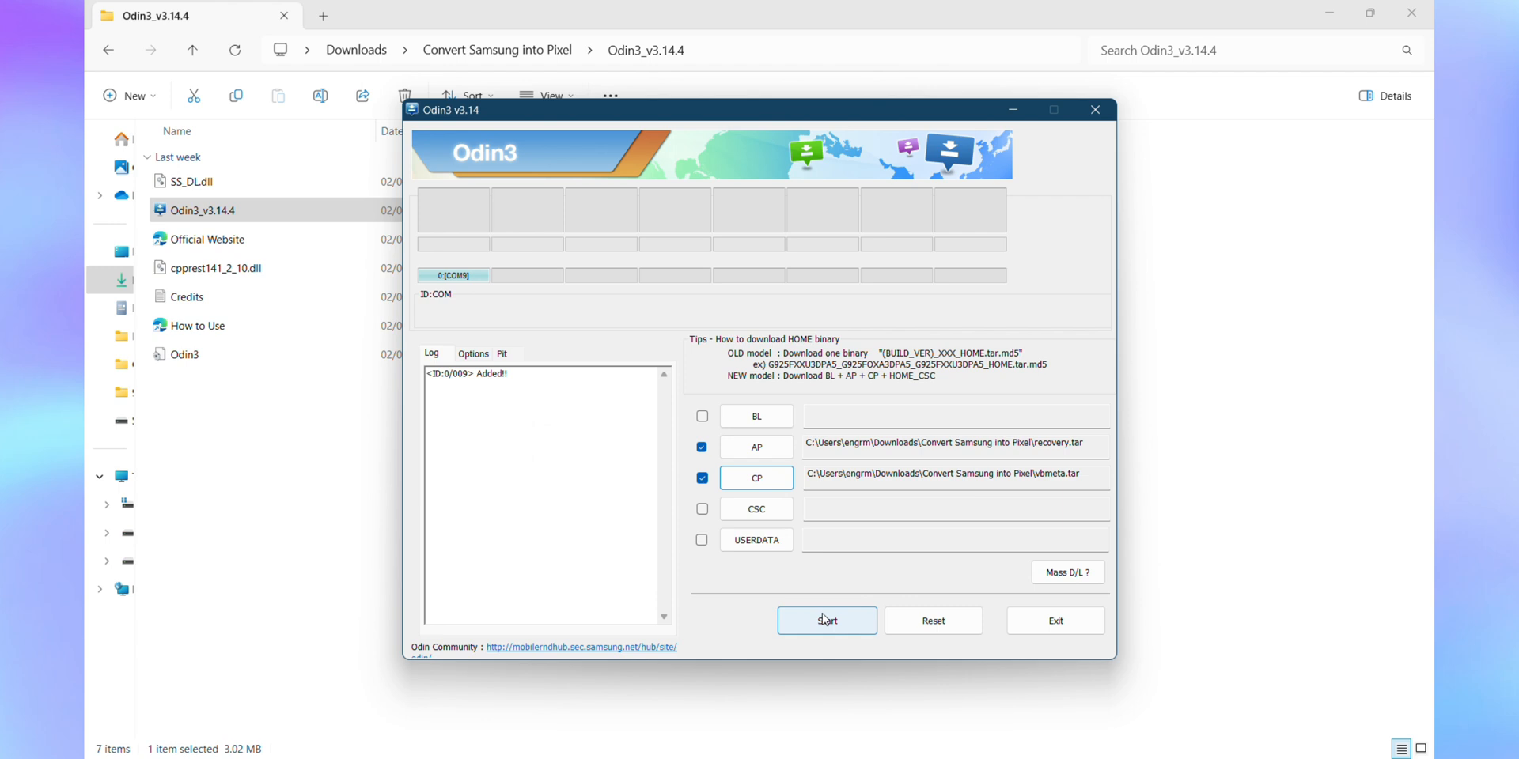
click(826, 621)
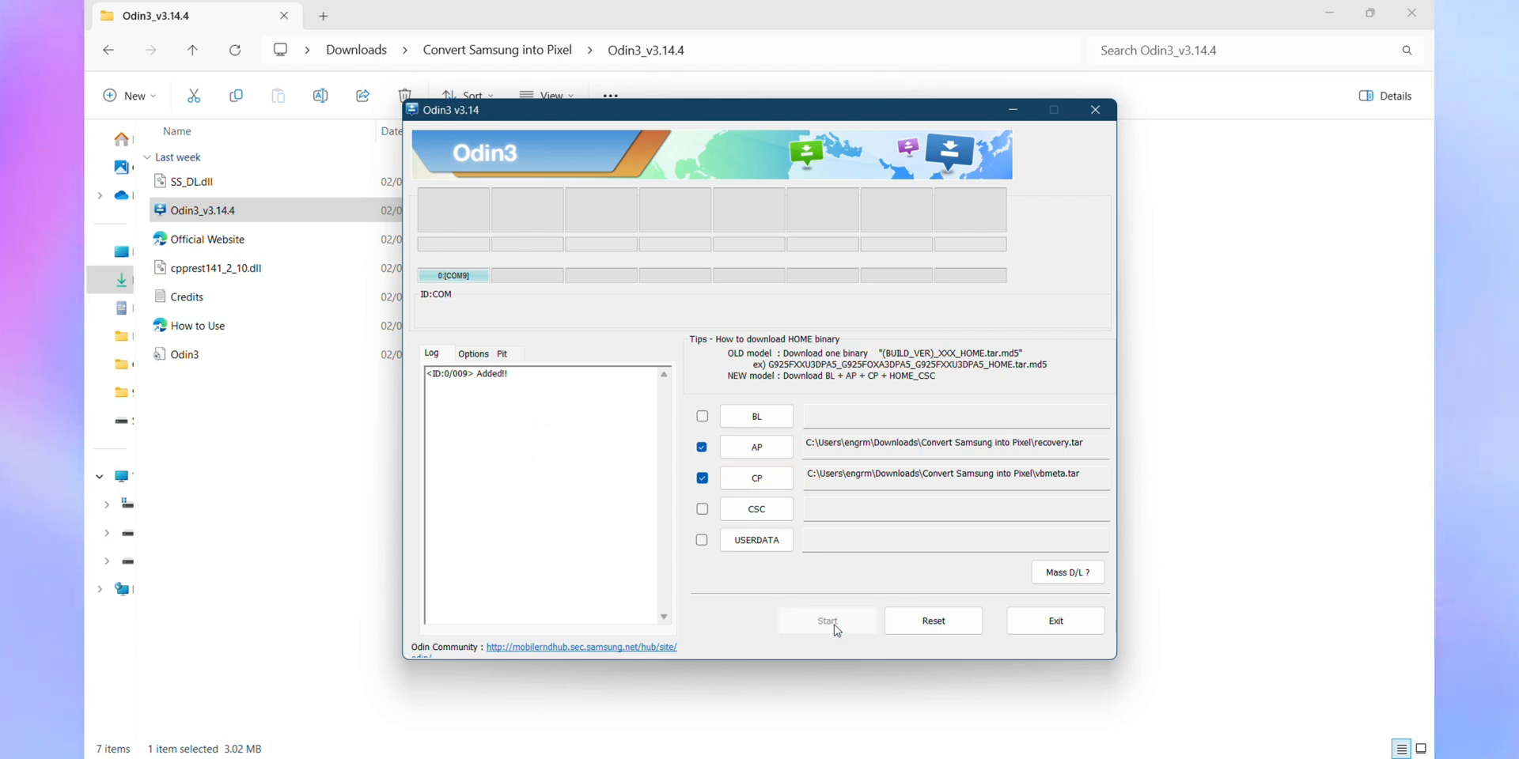
click(826, 620)
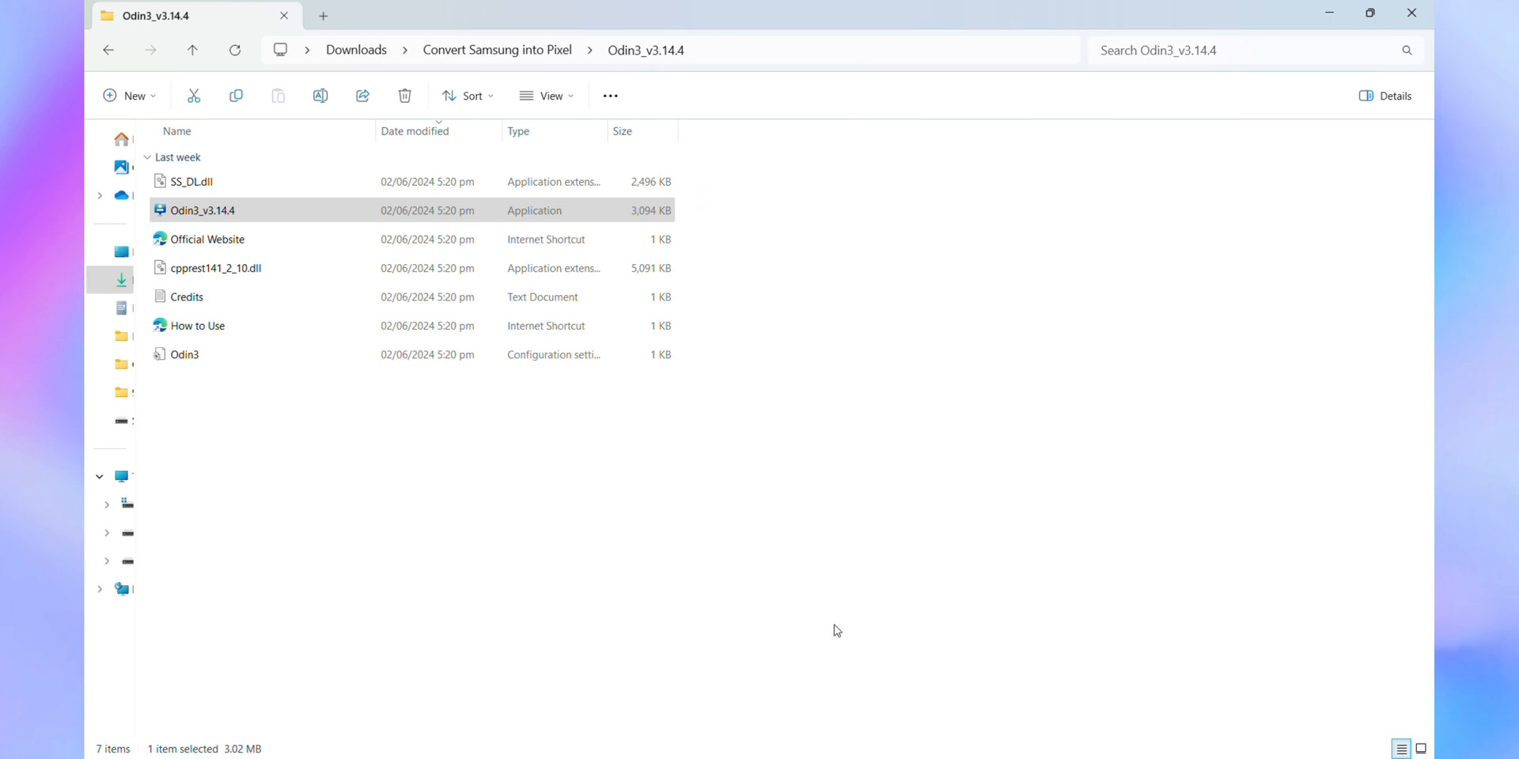
Relaunch Odin3_v3.14.4, dismiss the warning, and load the TWRP image and vbmeta.tar
double_click(203, 211)
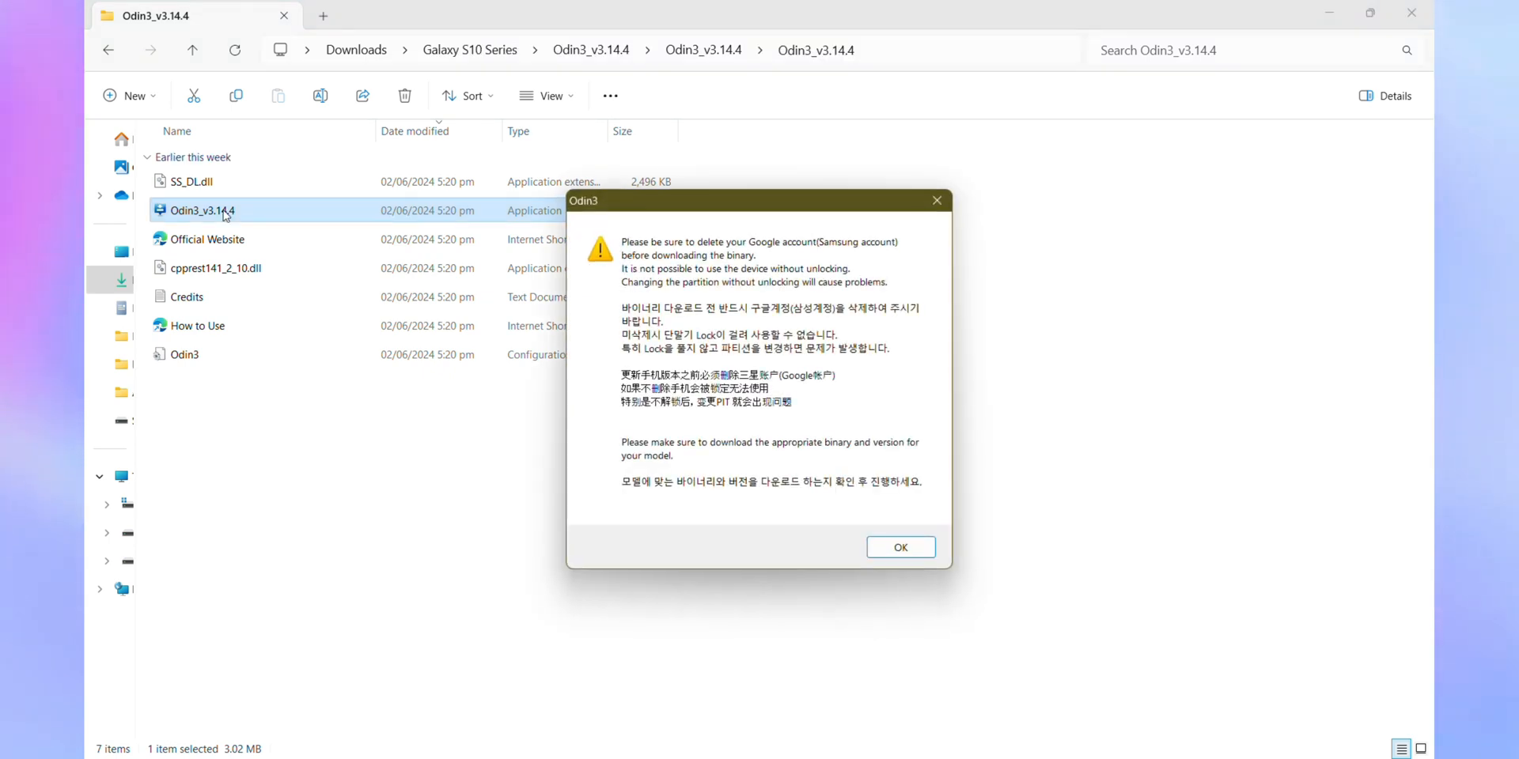
click(898, 547)
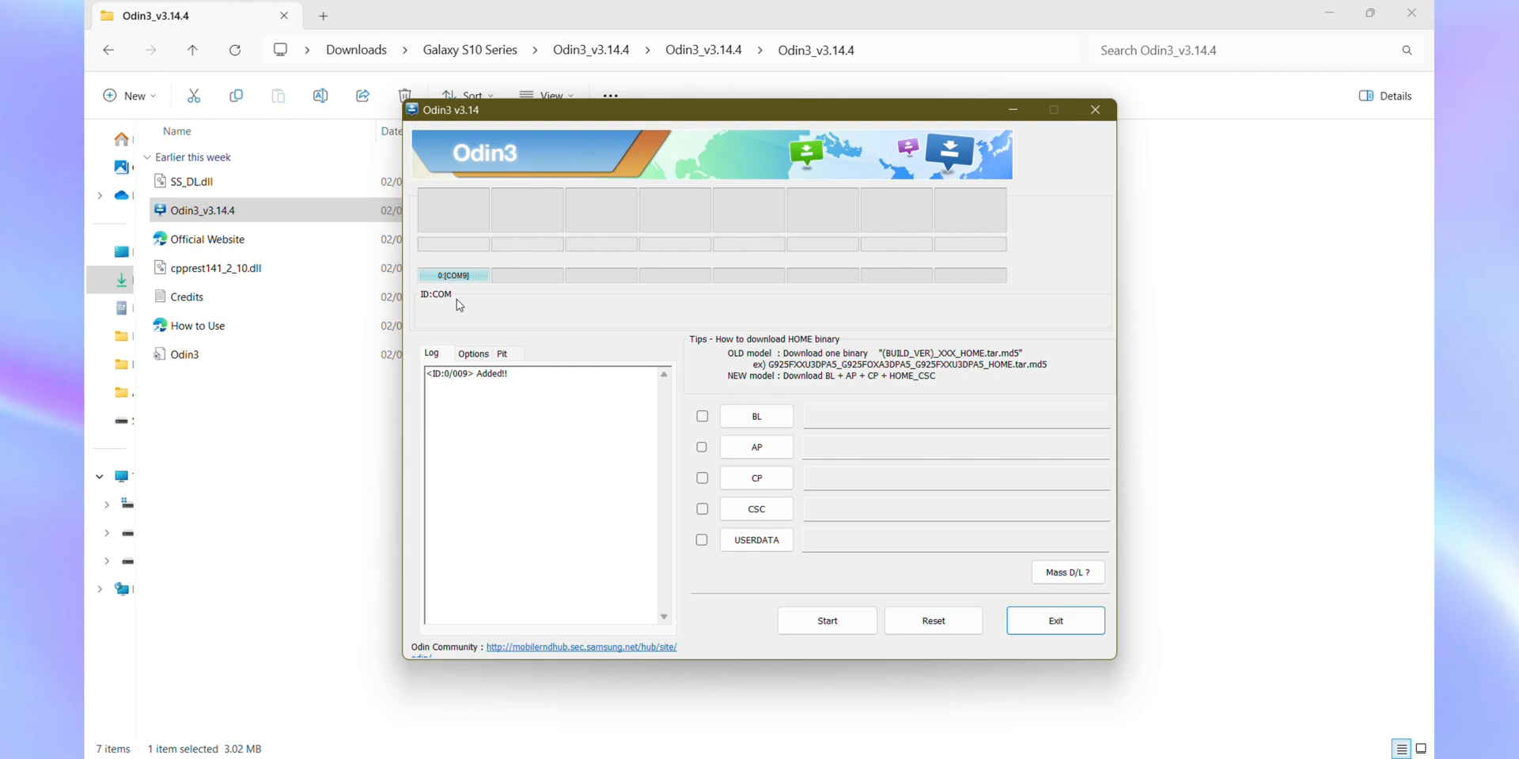
click(756, 446)
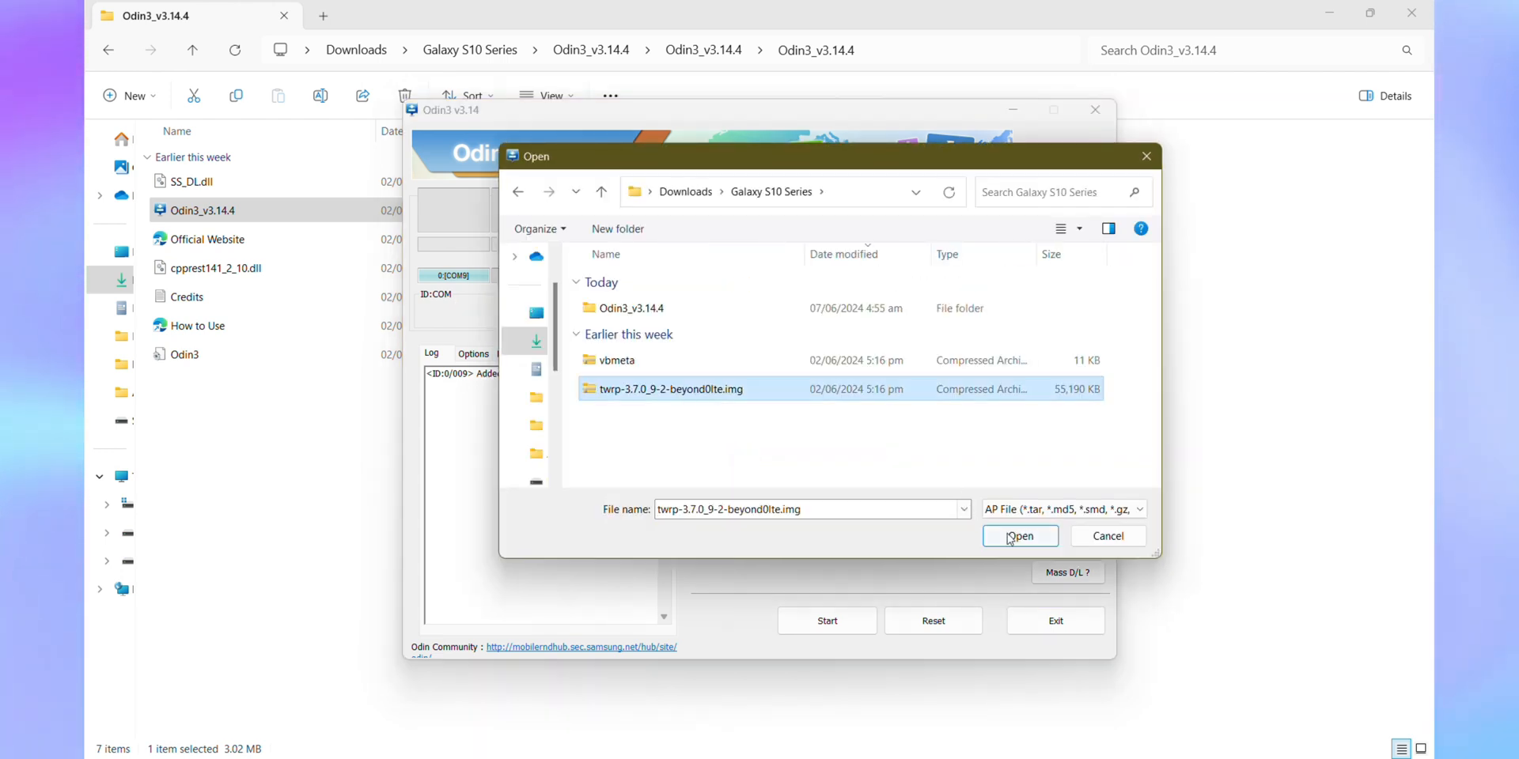
click(1019, 535)
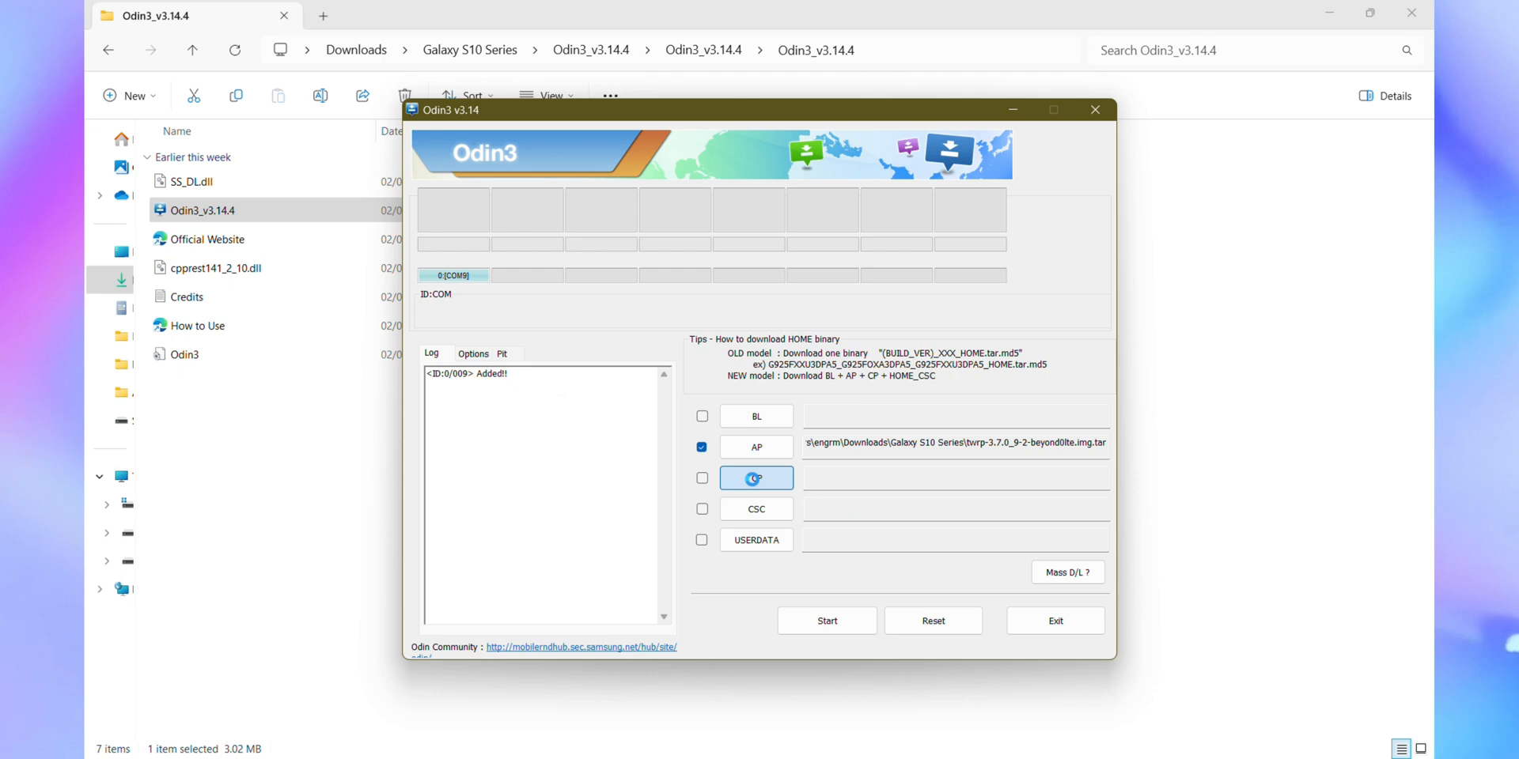
click(755, 478)
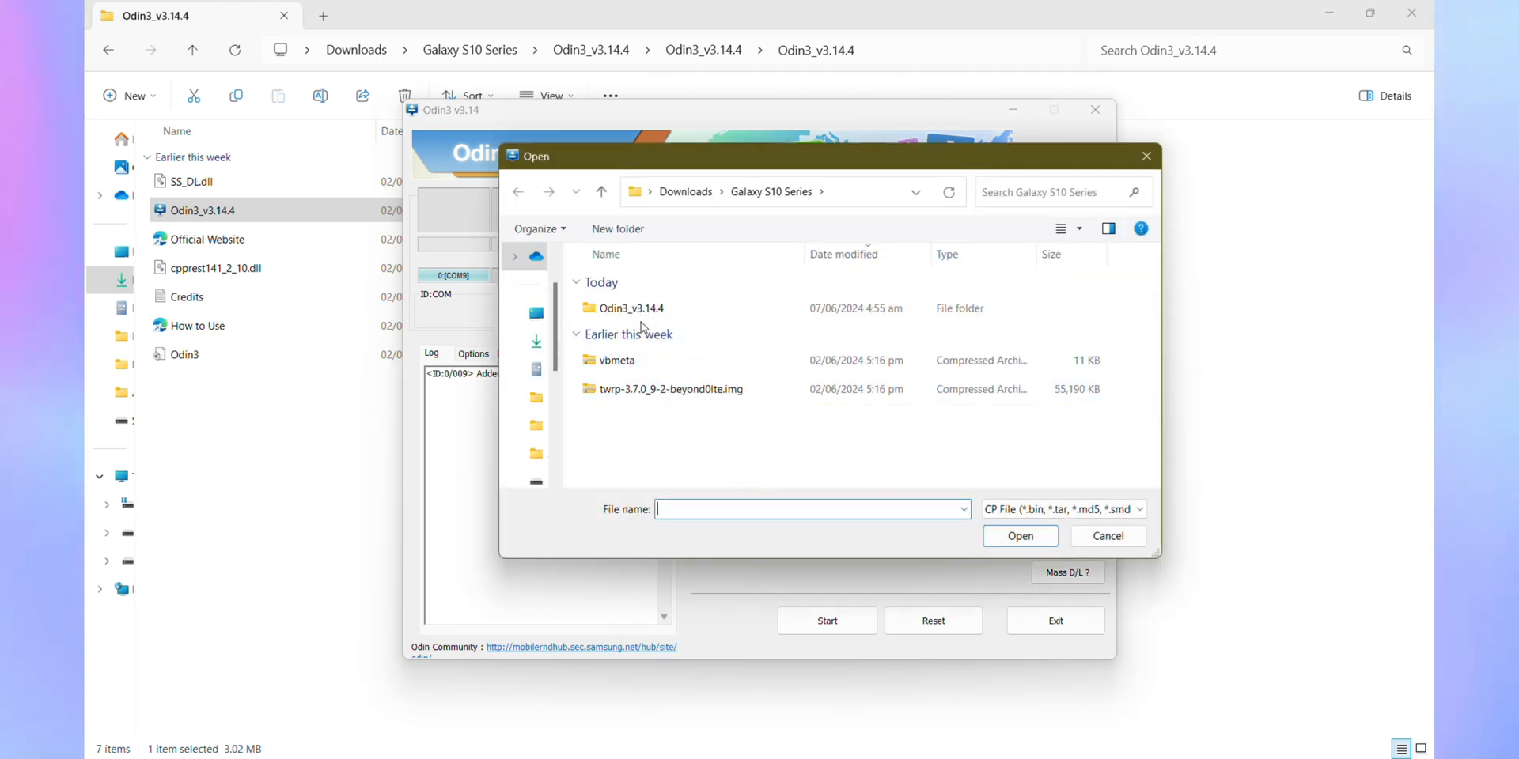
click(617, 359)
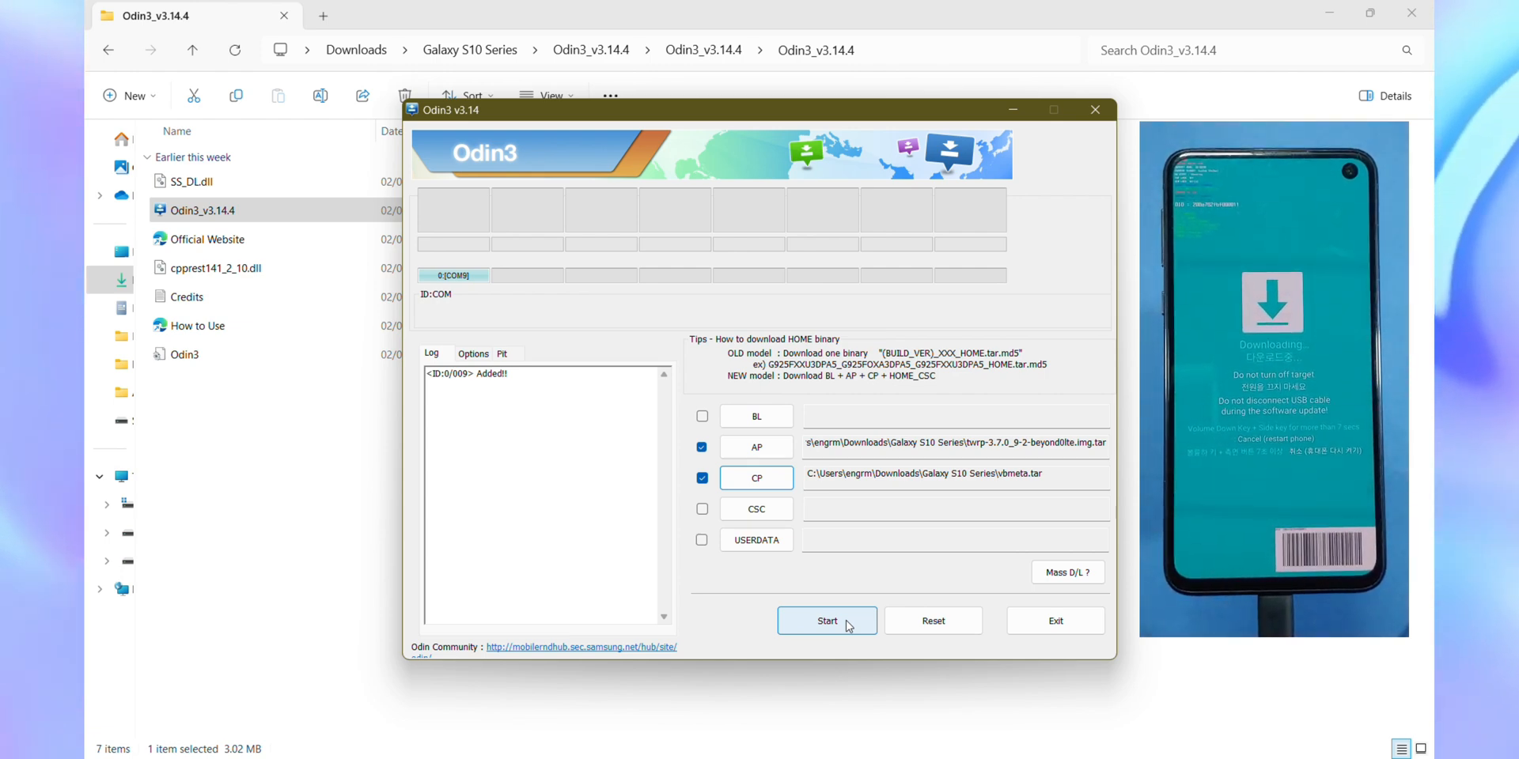
Flash the TWRP beyond0lte image and vbmeta.tar in Odin3 until the green PASS! appears
click(826, 621)
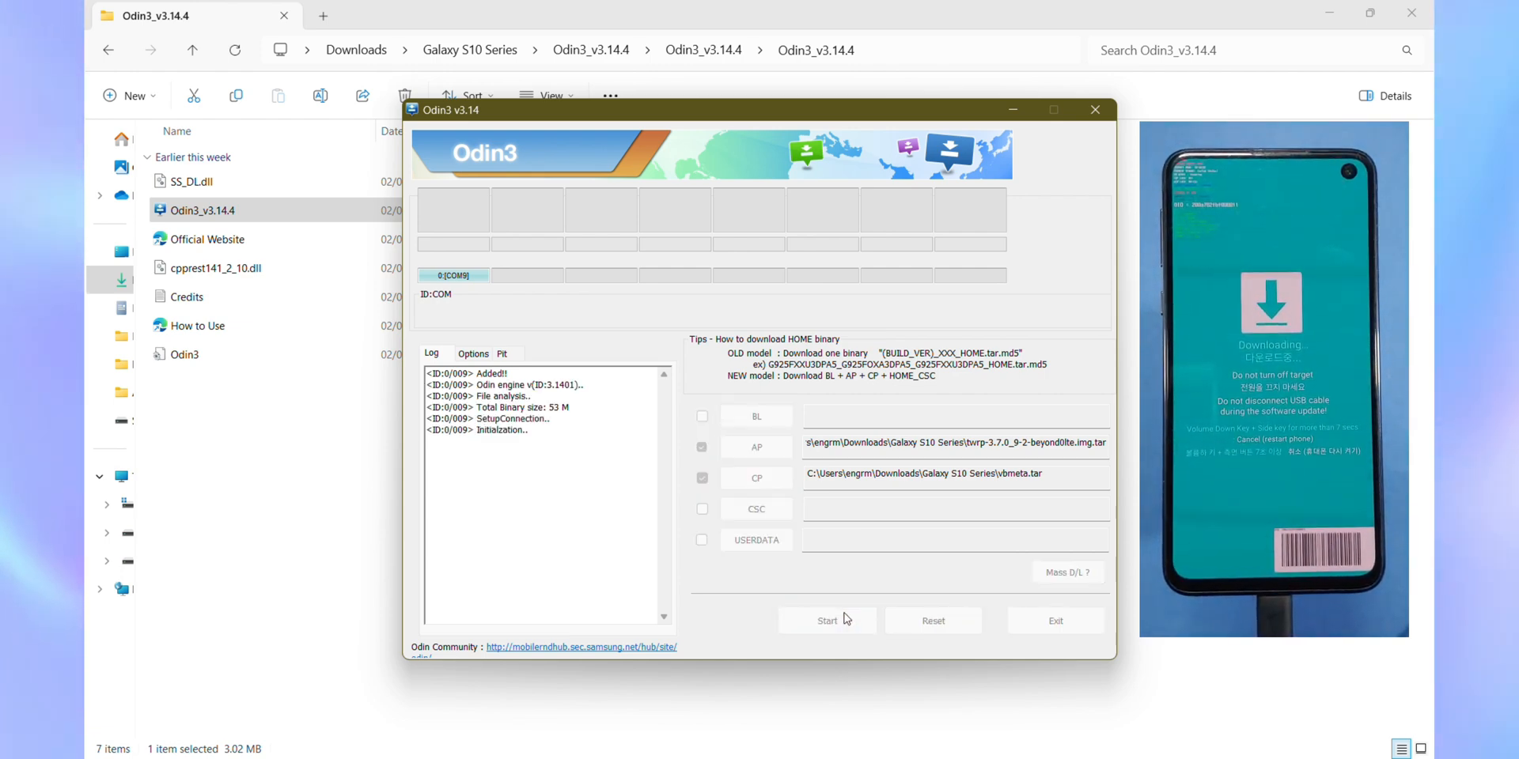
click(827, 620)
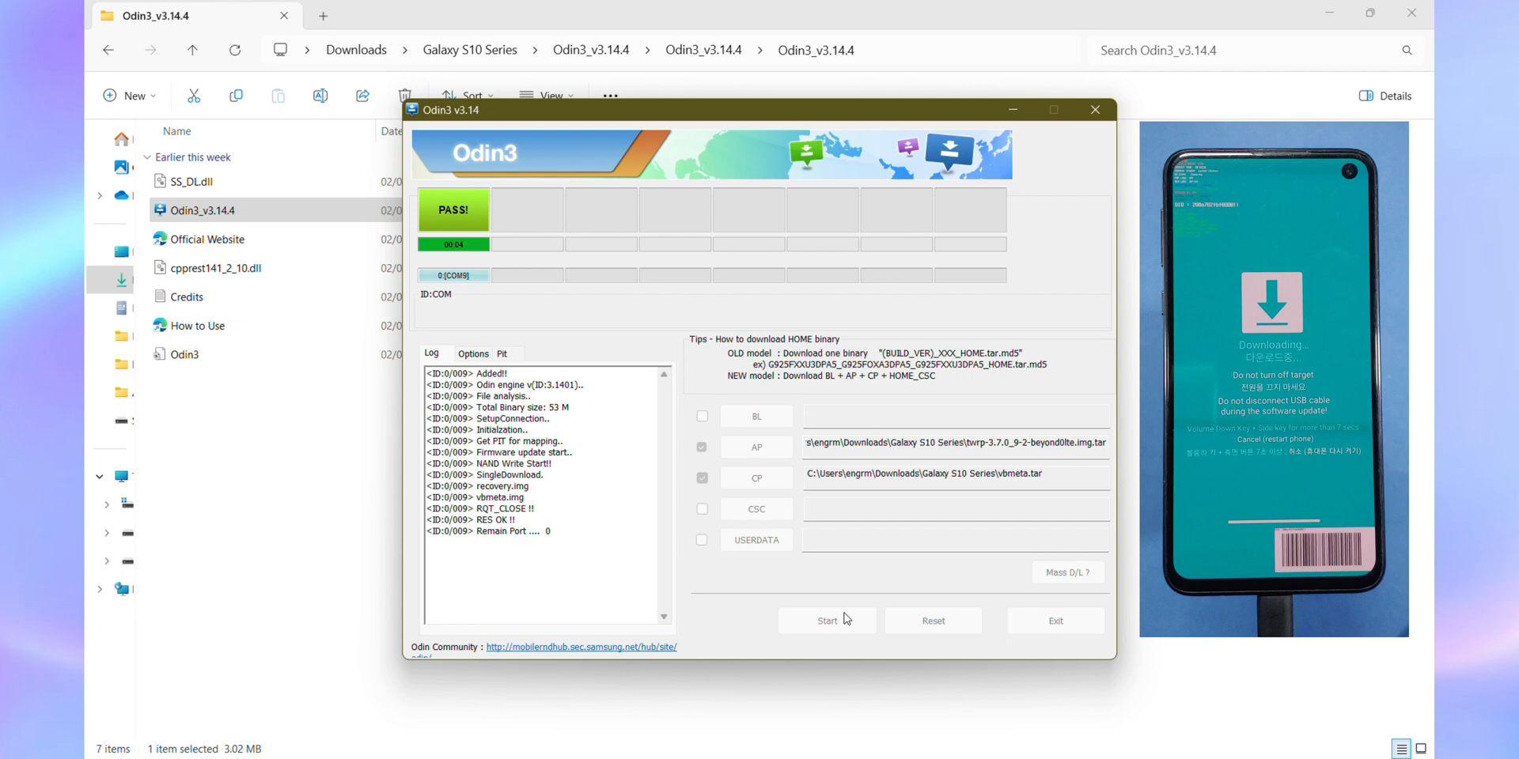
click(826, 620)
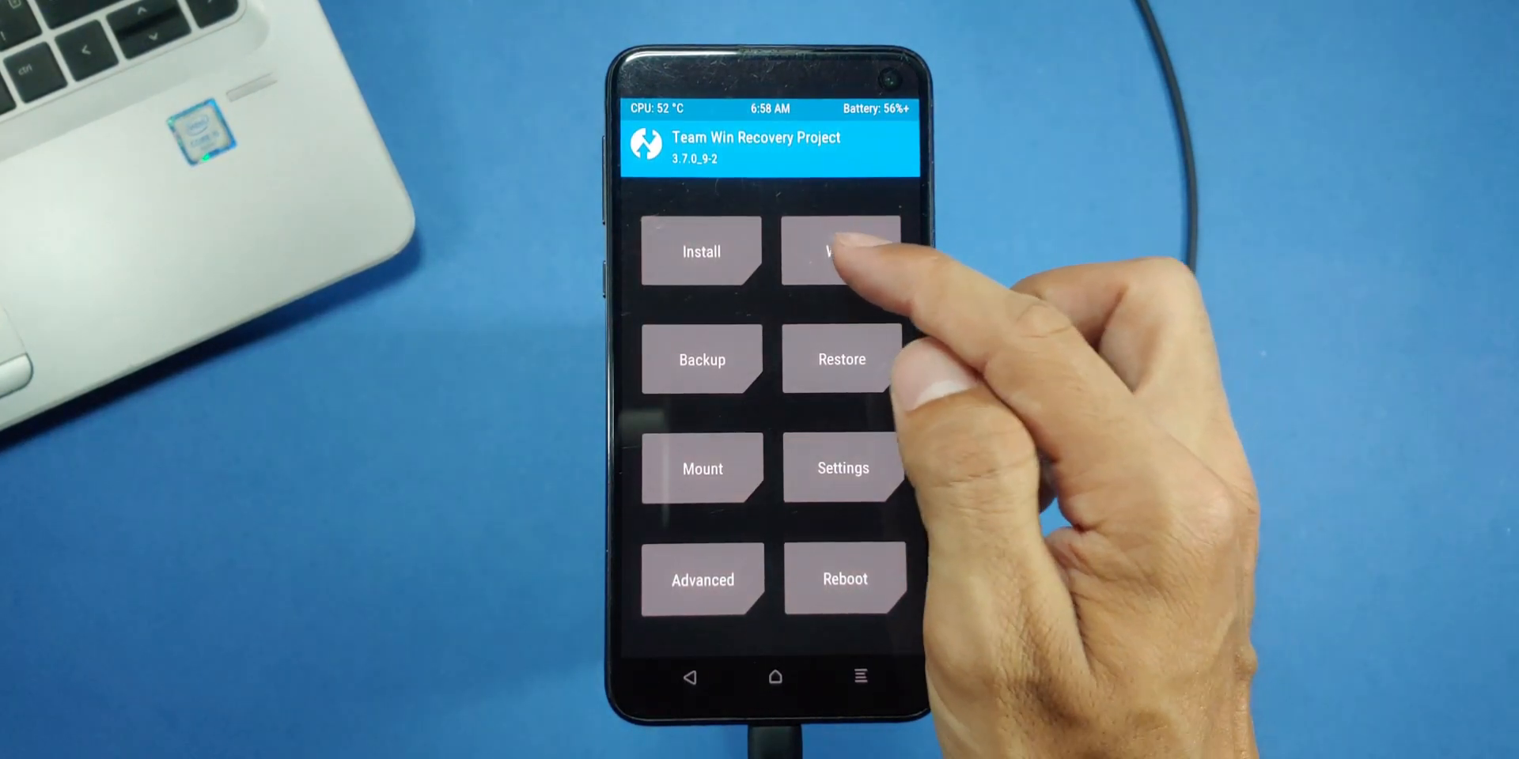
Reboot the phone into TWRP 3.7.0_9-2 recovery with the volume and power key combo
click(842, 251)
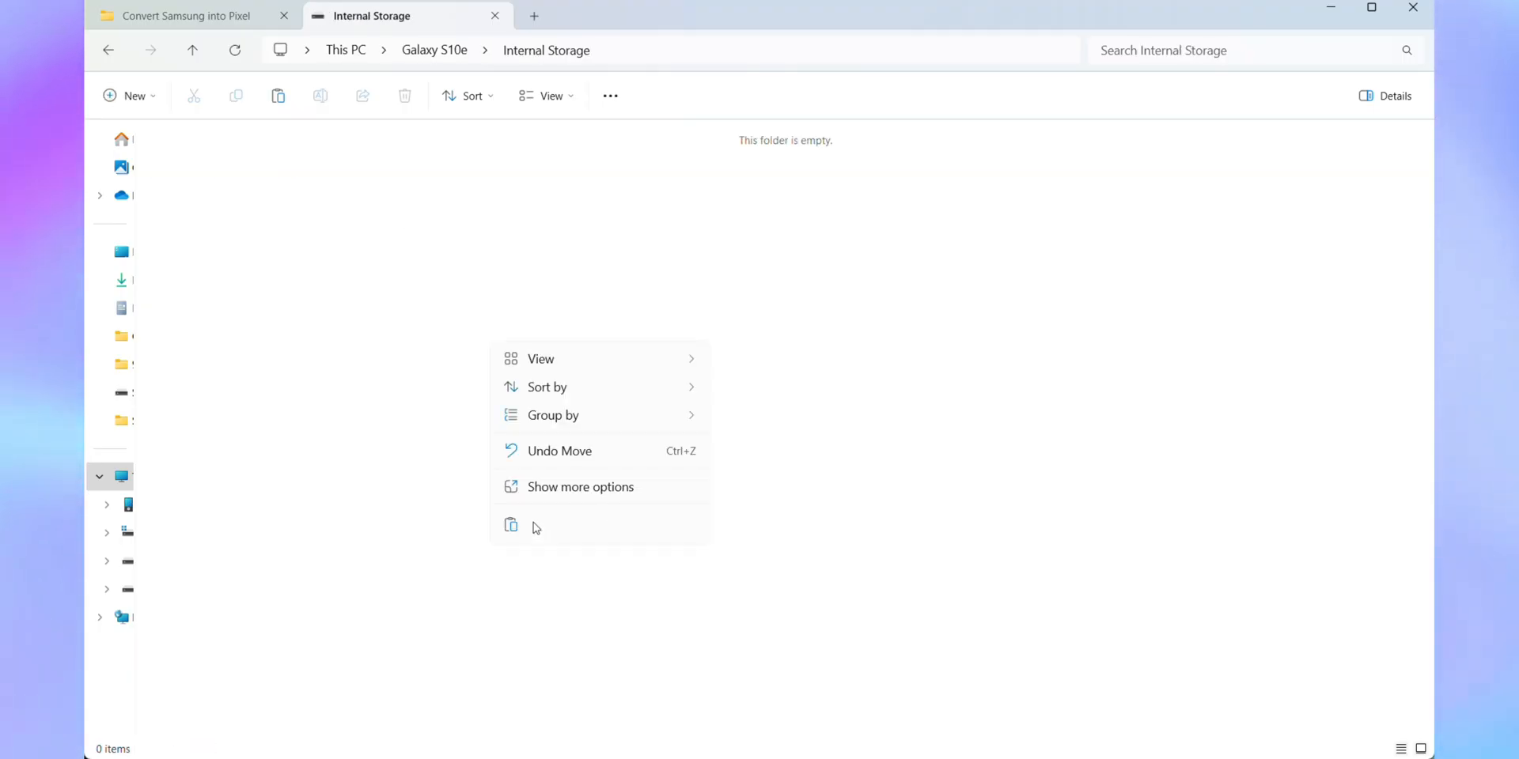
Paste recovery-beyond0lte-20240512 into the Galaxy S10e's empty Internal Storage folder
click(510, 526)
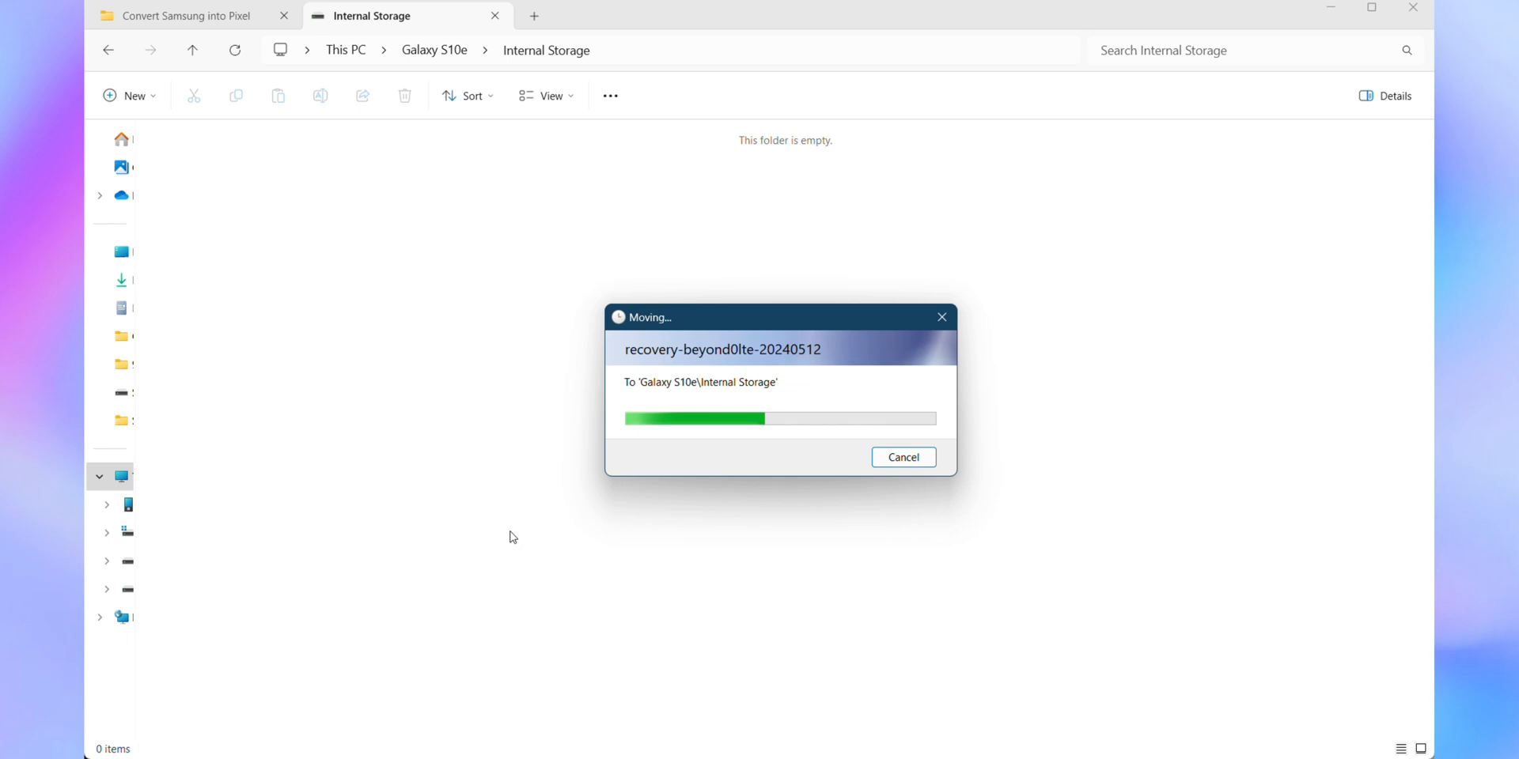